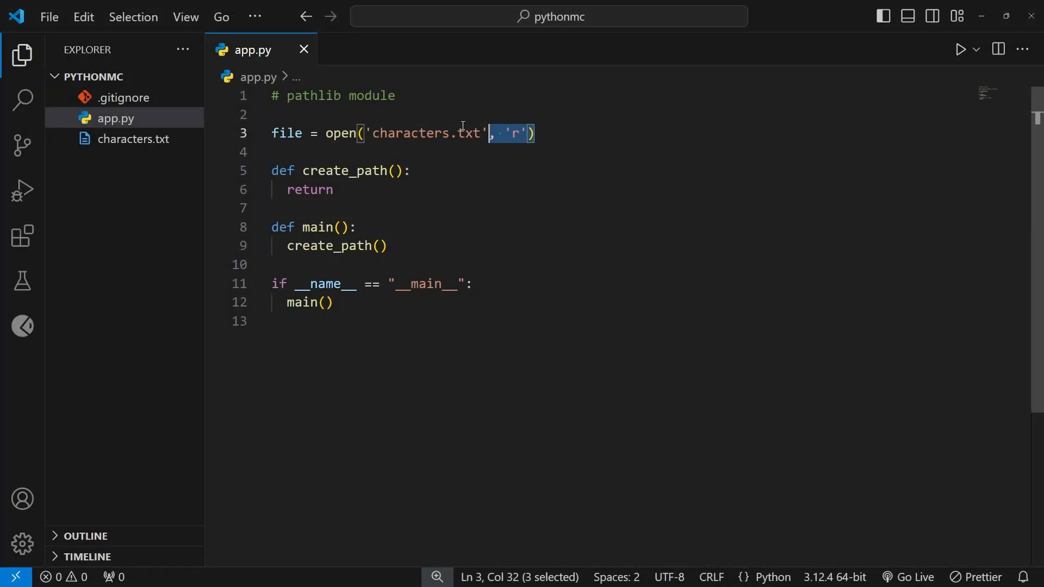
- Inspect the characters.txt open call, then add empty lines above the pathlib comment and in create_path
double_click(411, 134)
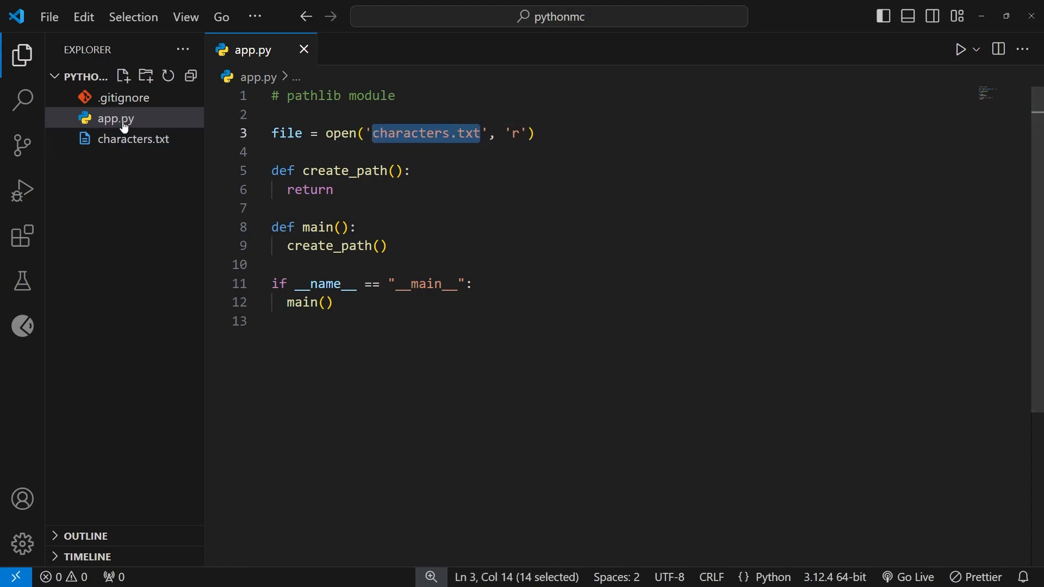
mouse_move(589, 247)
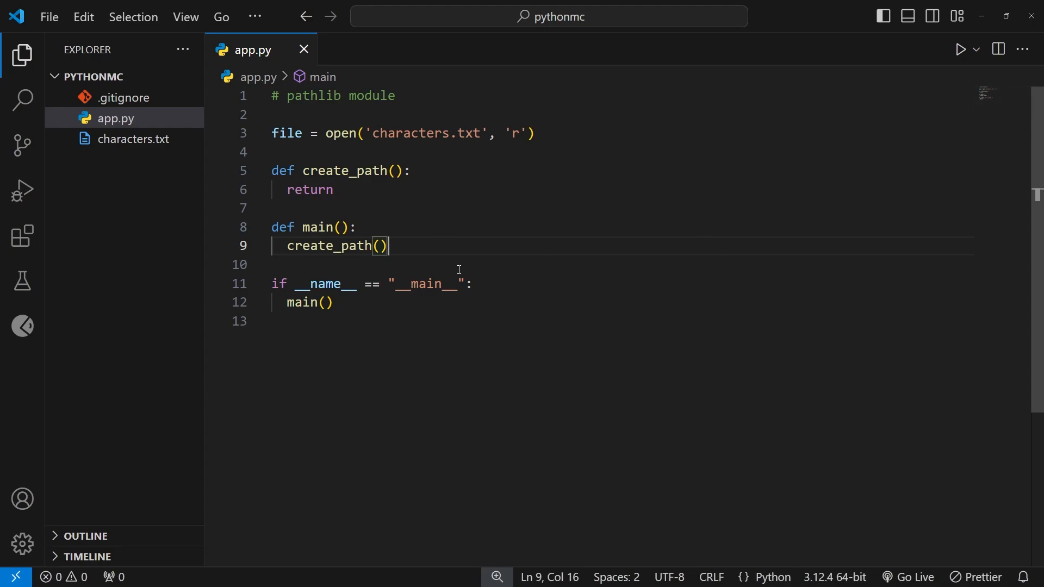
double_click(423, 133)
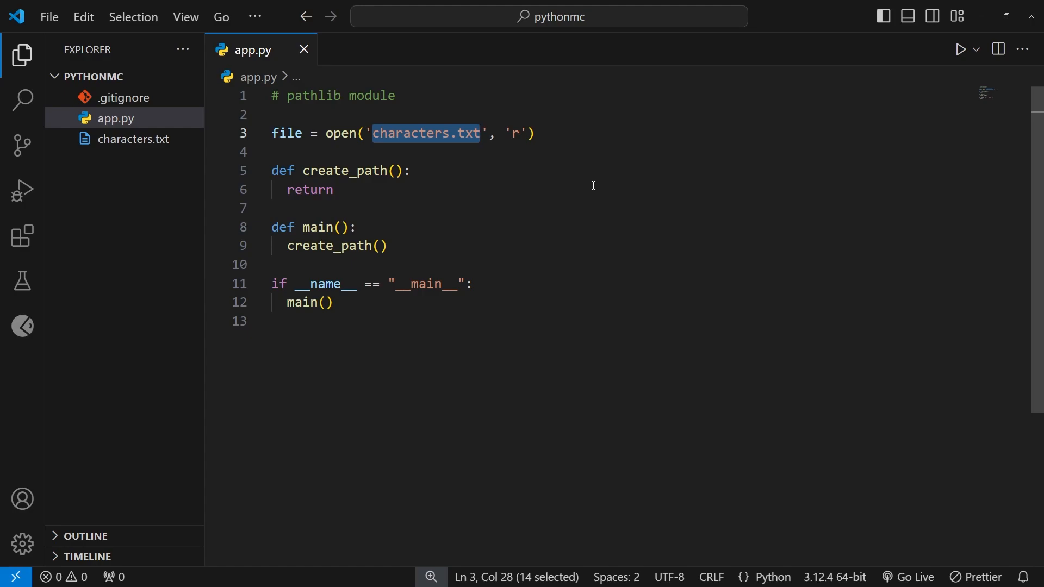
left_click(534, 134)
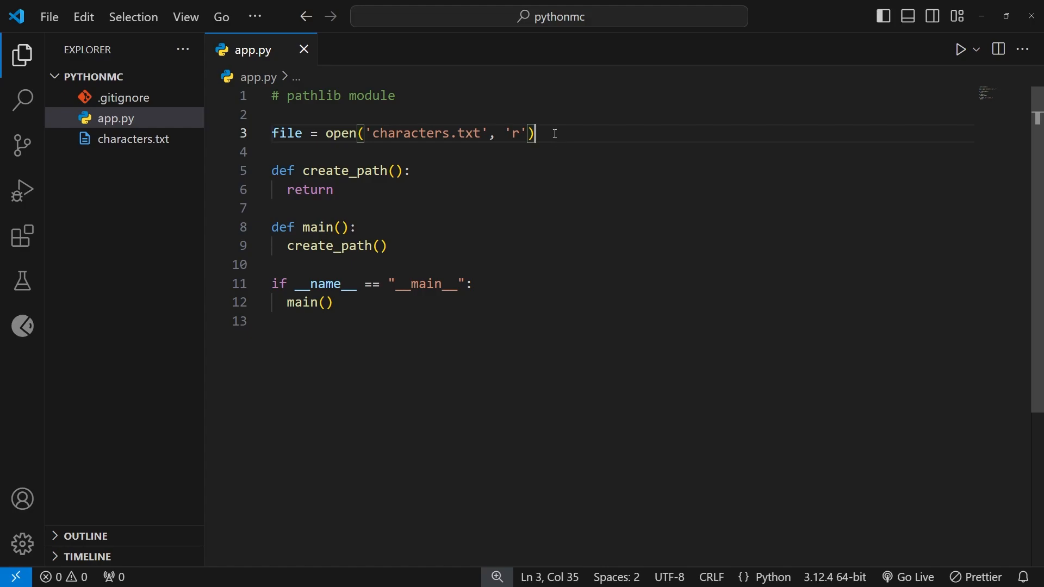
mouse_move(530, 160)
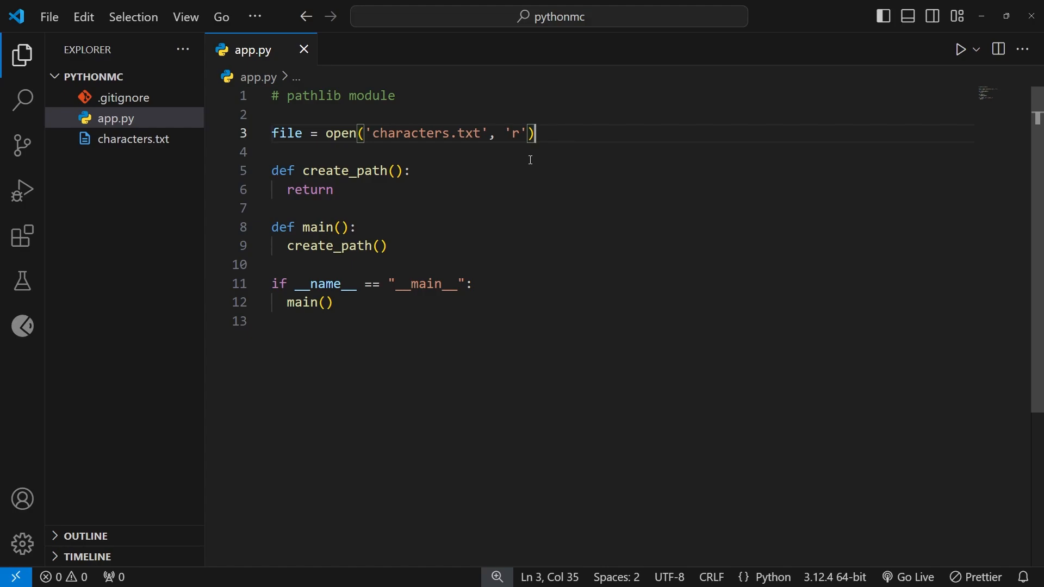
mouse_move(114, 118)
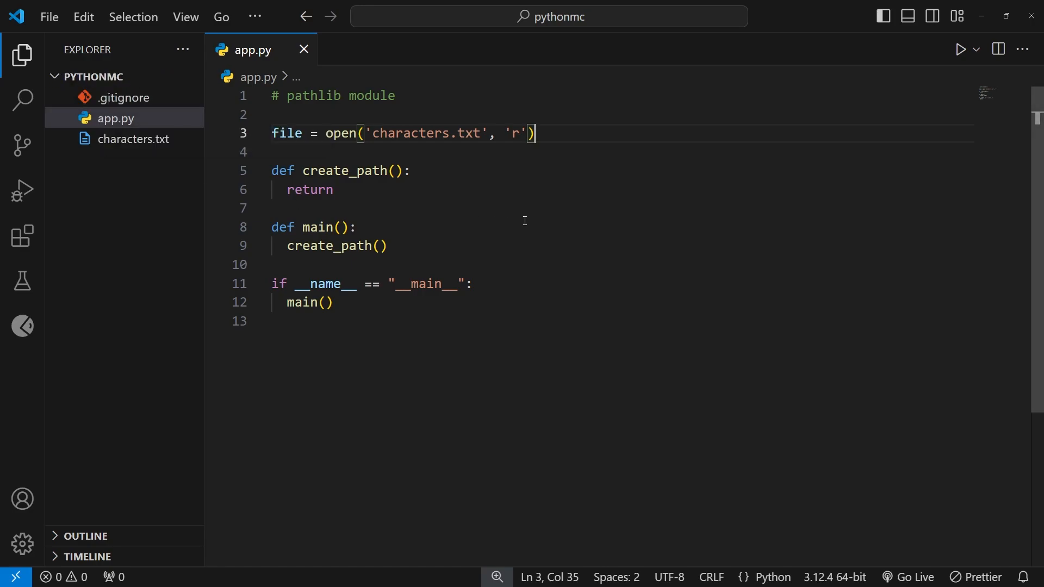
mouse_move(483, 177)
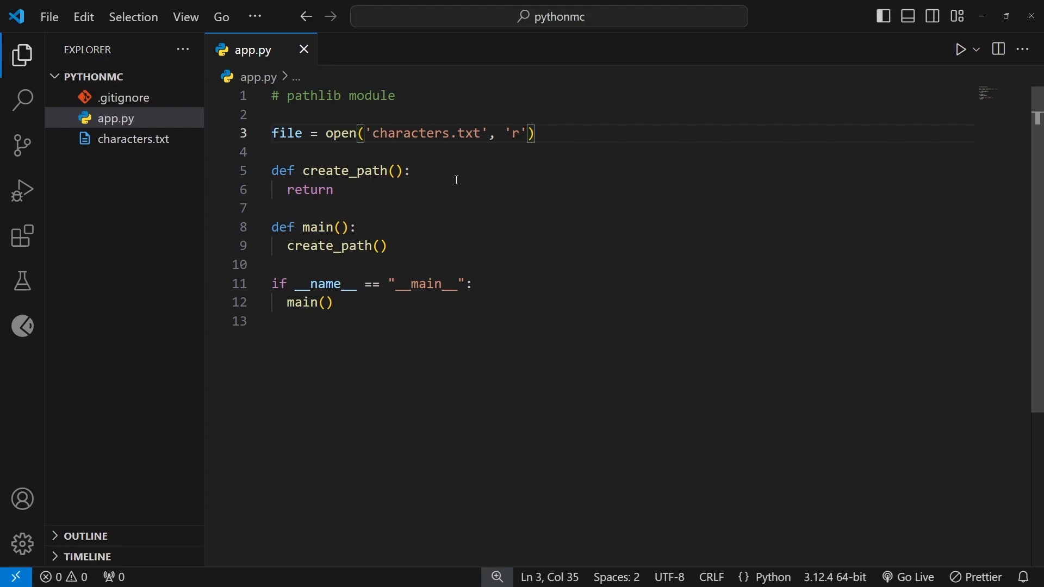
mouse_move(512, 222)
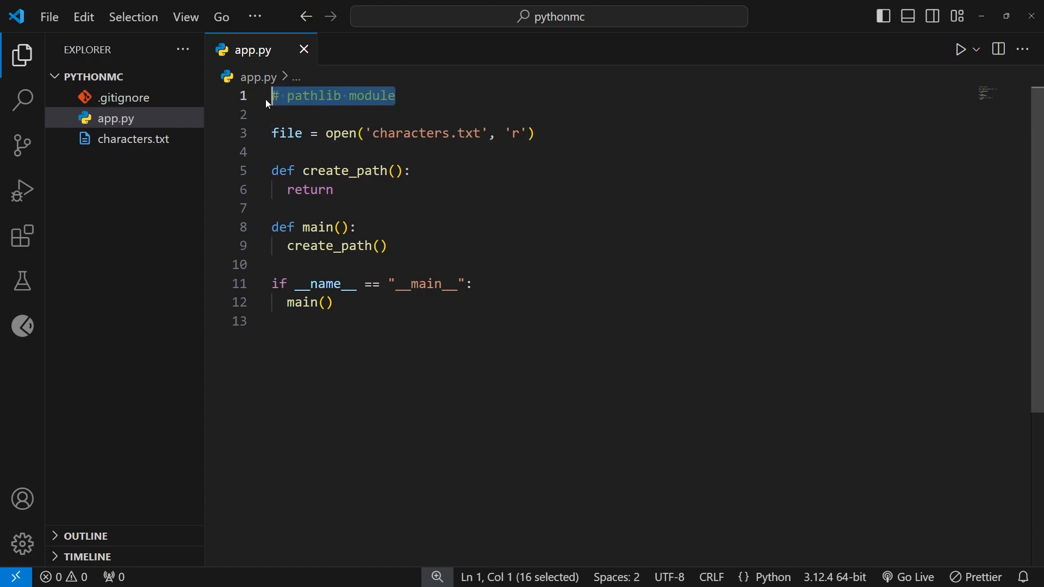
mouse_move(791, 388)
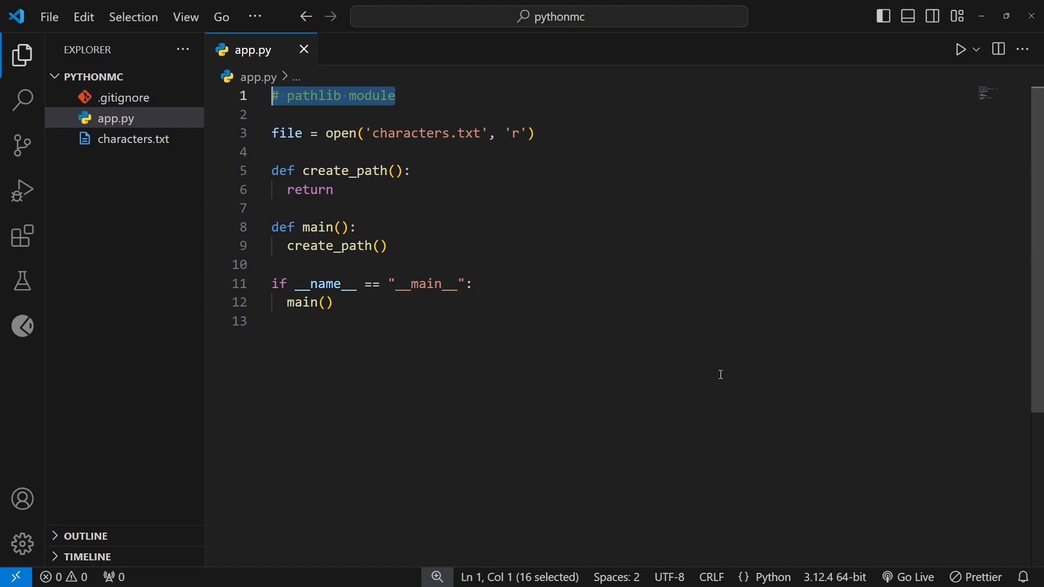
mouse_move(589, 237)
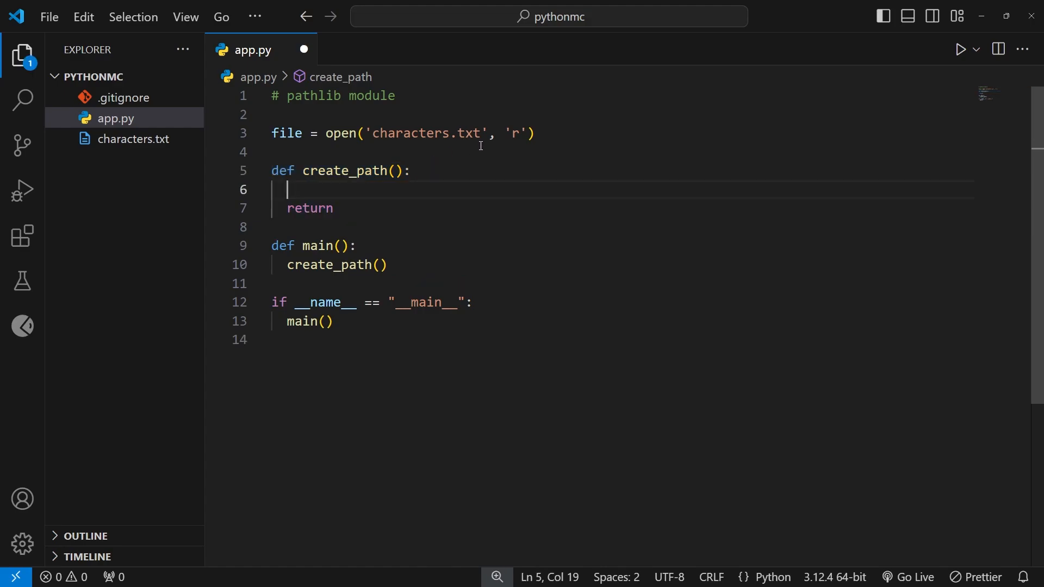
key("Enter")
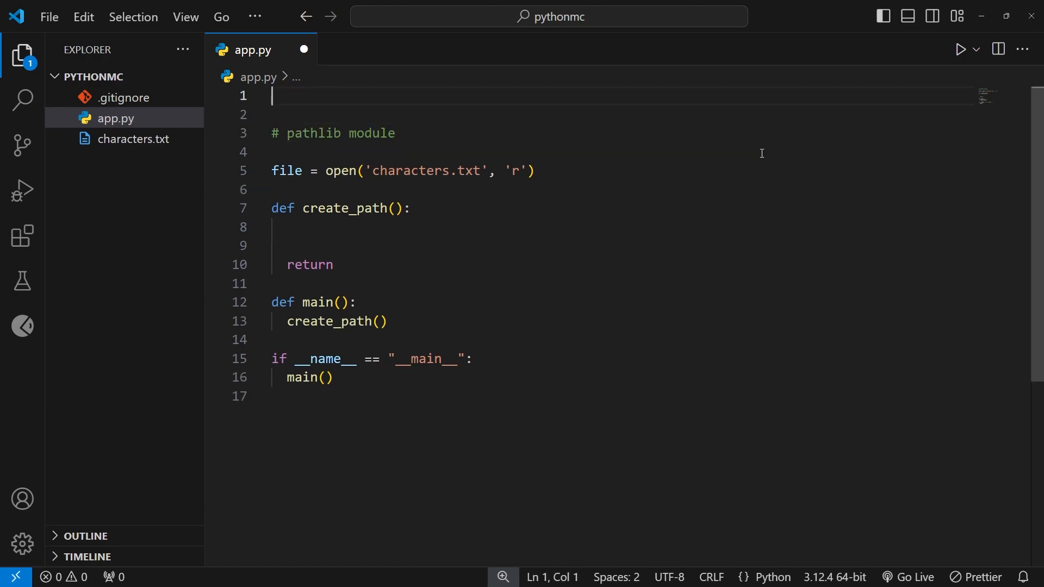
- Write 'from pathlib import Path' on line 1 of app.py
type("from path")
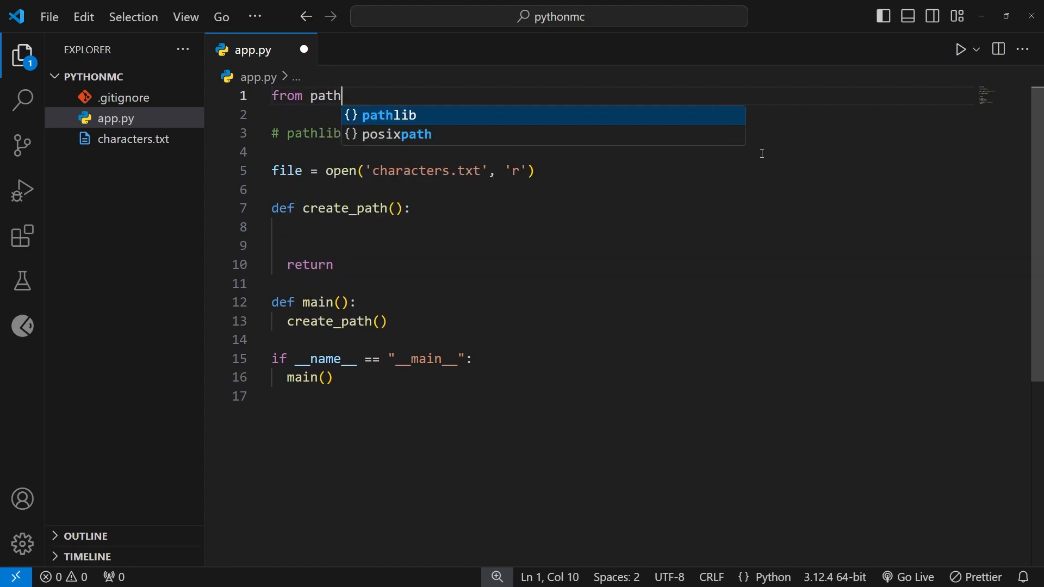
type("lib import")
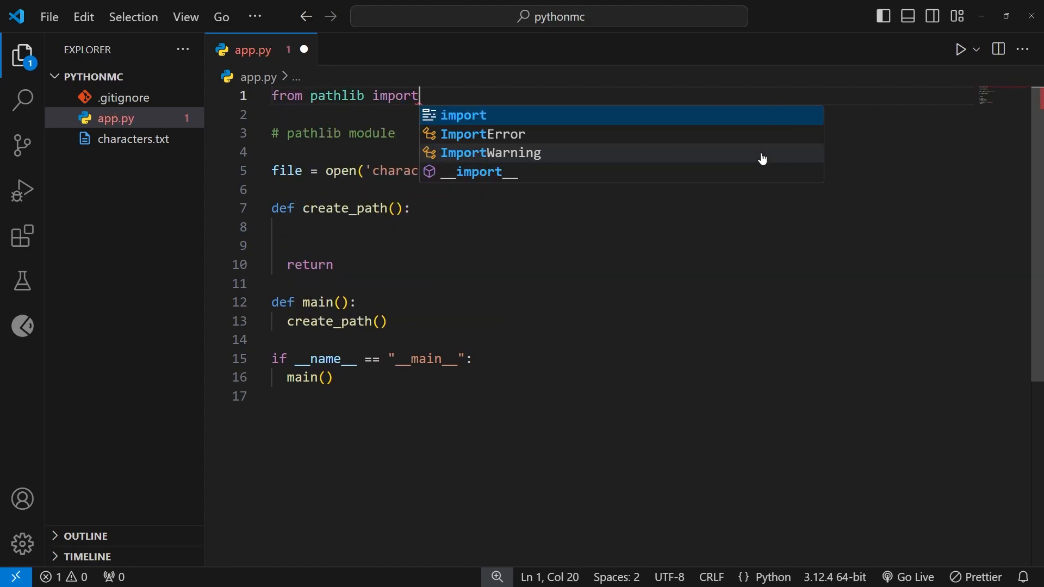
type("Path")
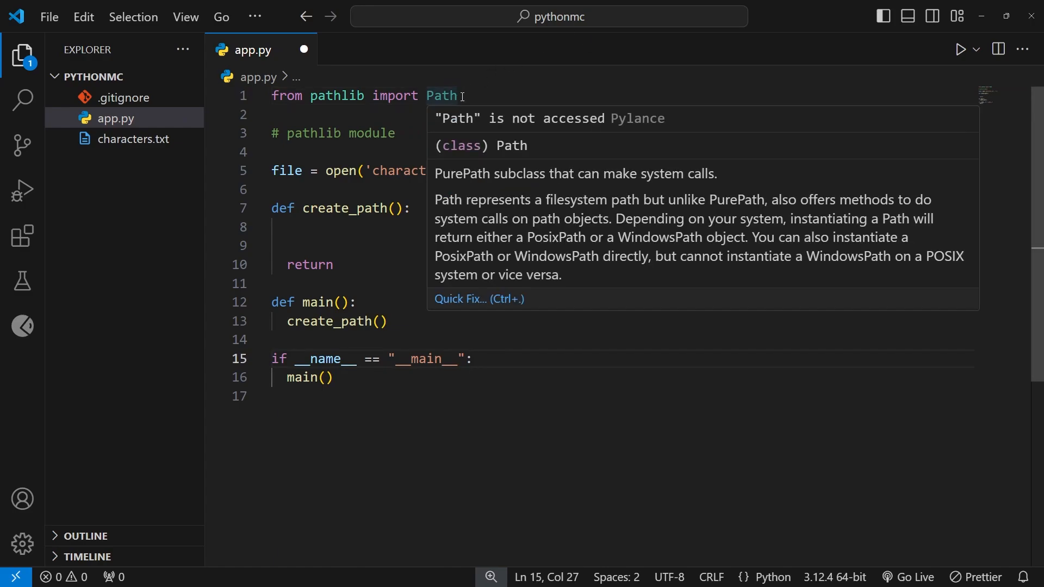
double_click(442, 96)
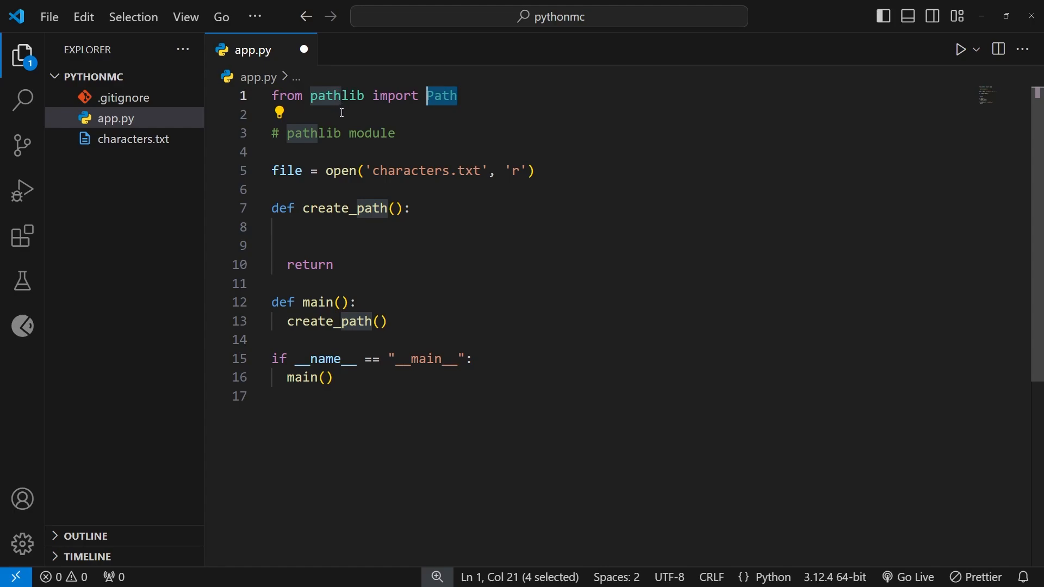
mouse_move(353, 208)
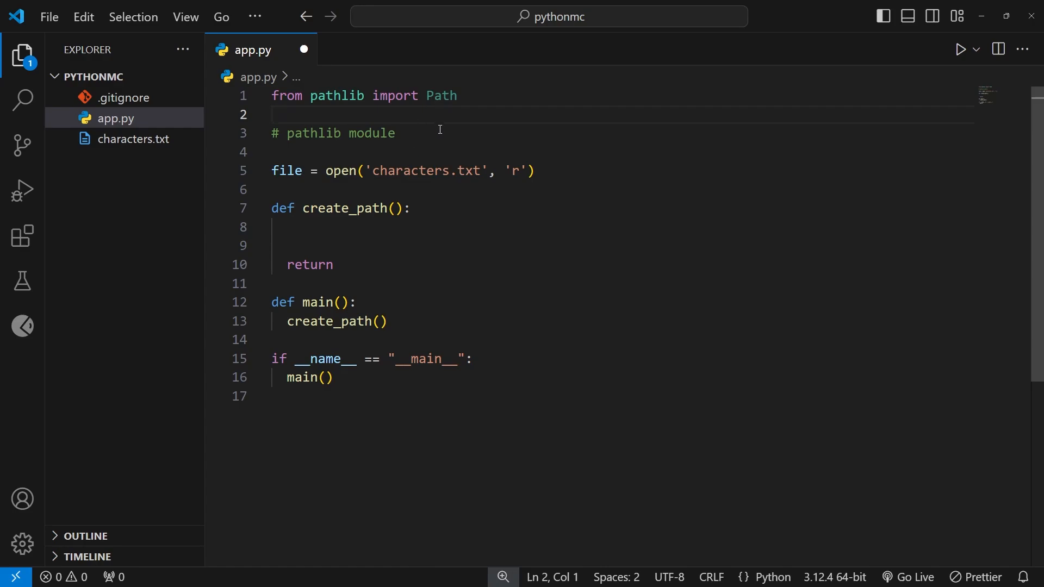
mouse_move(441, 95)
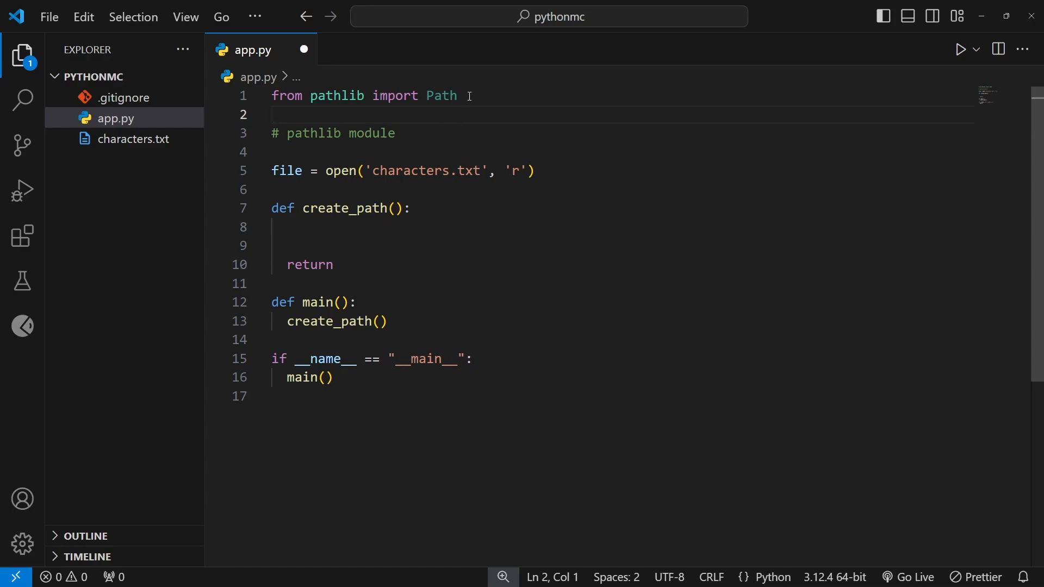
double_click(440, 95)
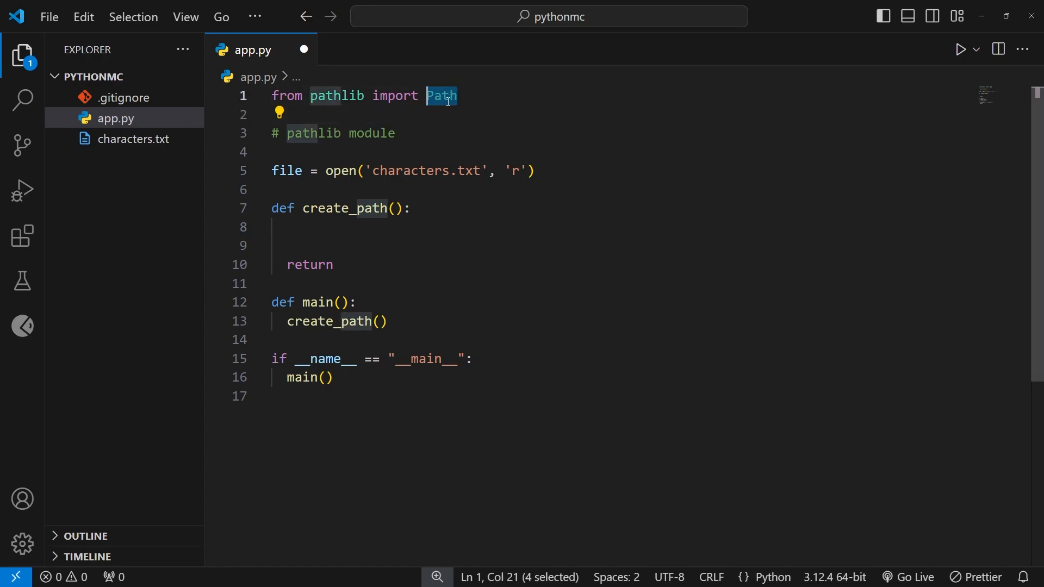
mouse_move(441, 122)
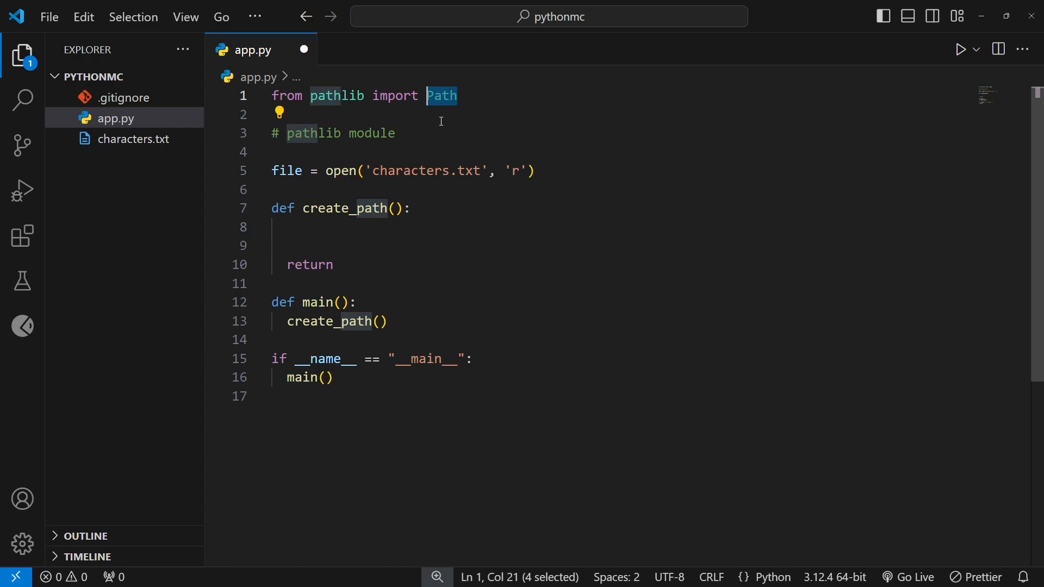
mouse_move(429, 128)
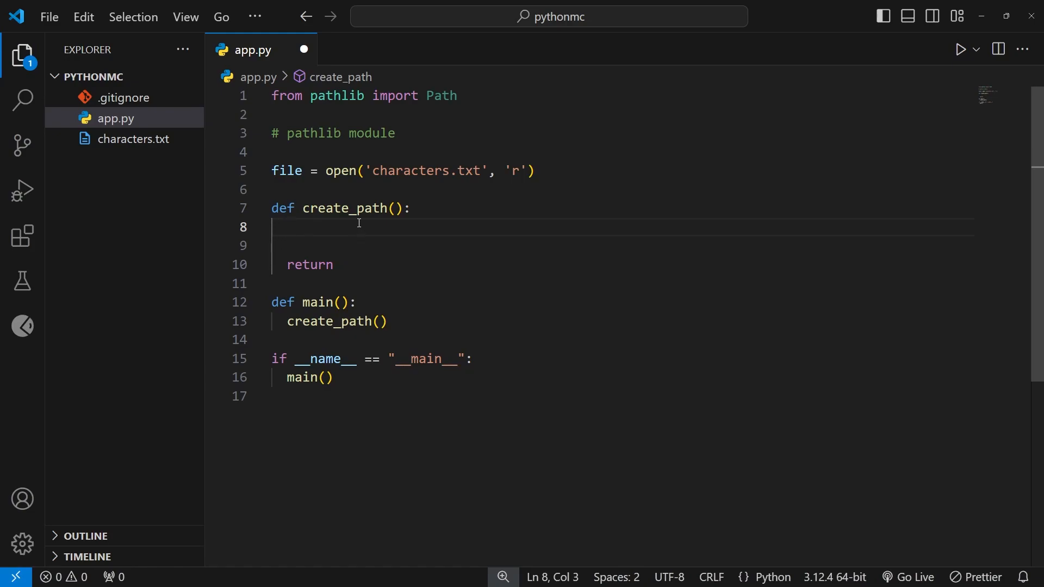
- Write script_dir = Path(__file__) inside create_path, accepting the __file__ suggestion
type("script")
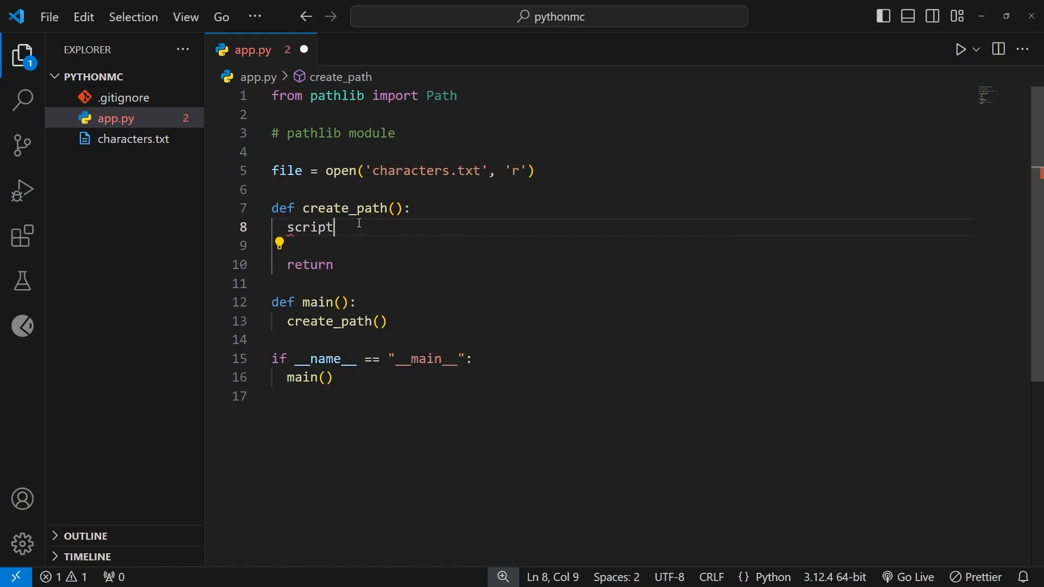
type("_dir")
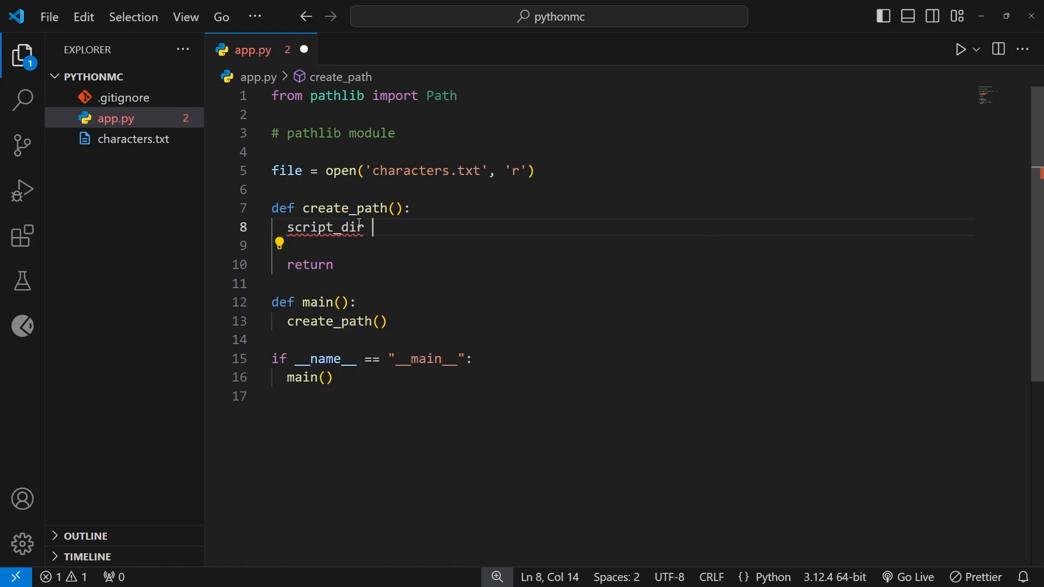
type("=")
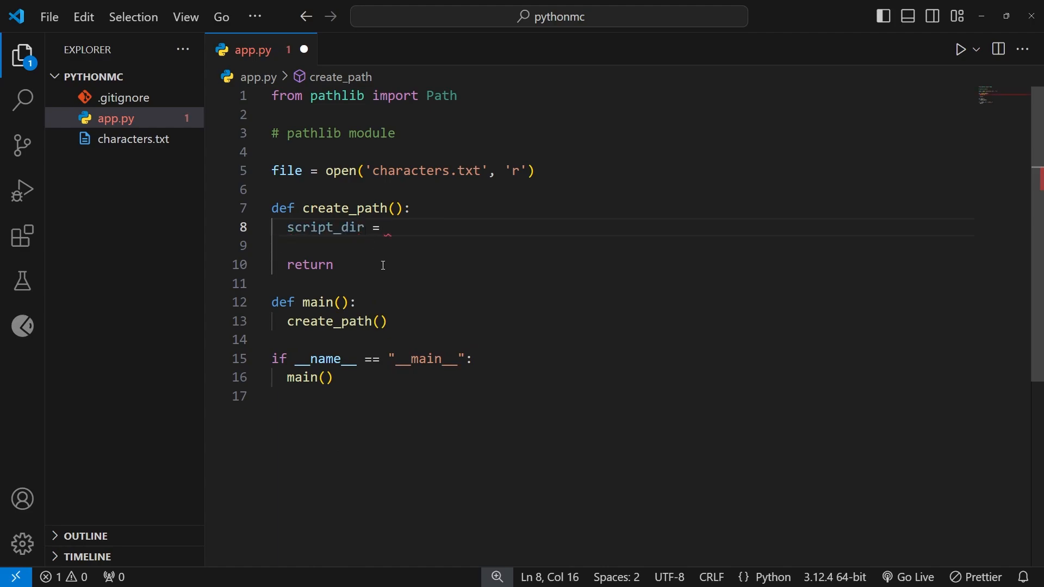
mouse_move(133, 139)
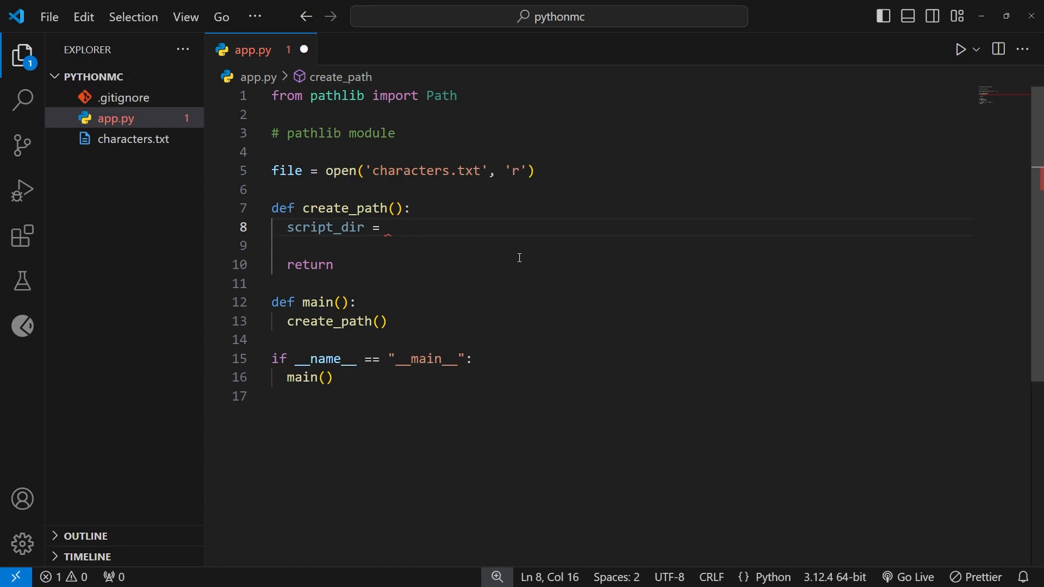
mouse_move(581, 250)
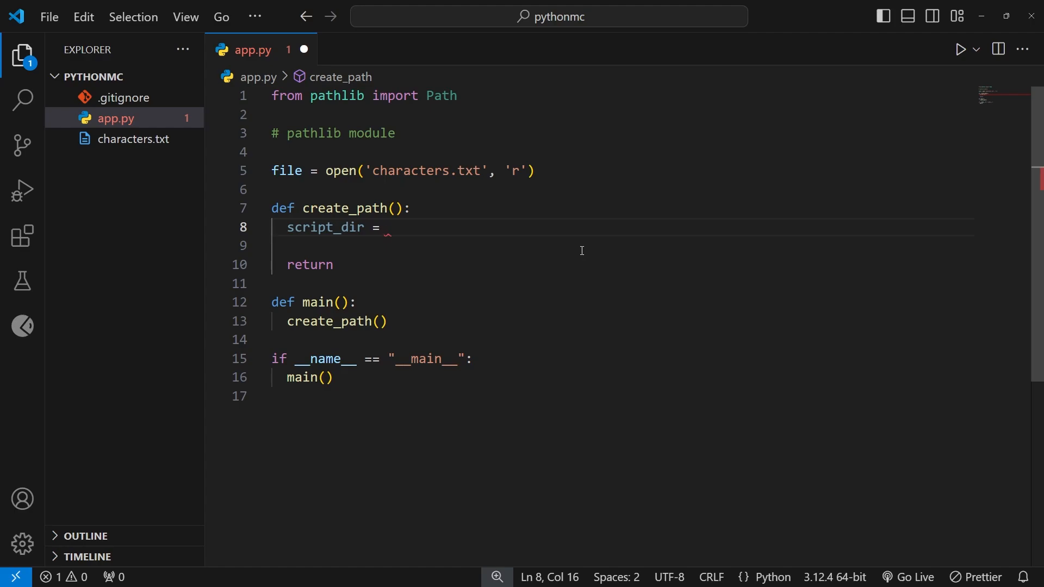
type("Path(")
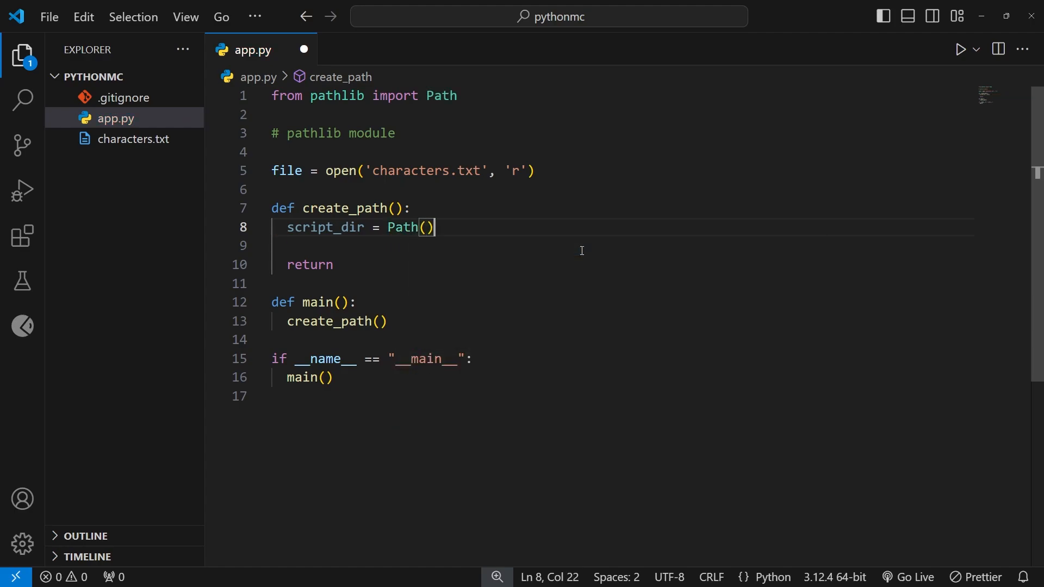
key("Left")
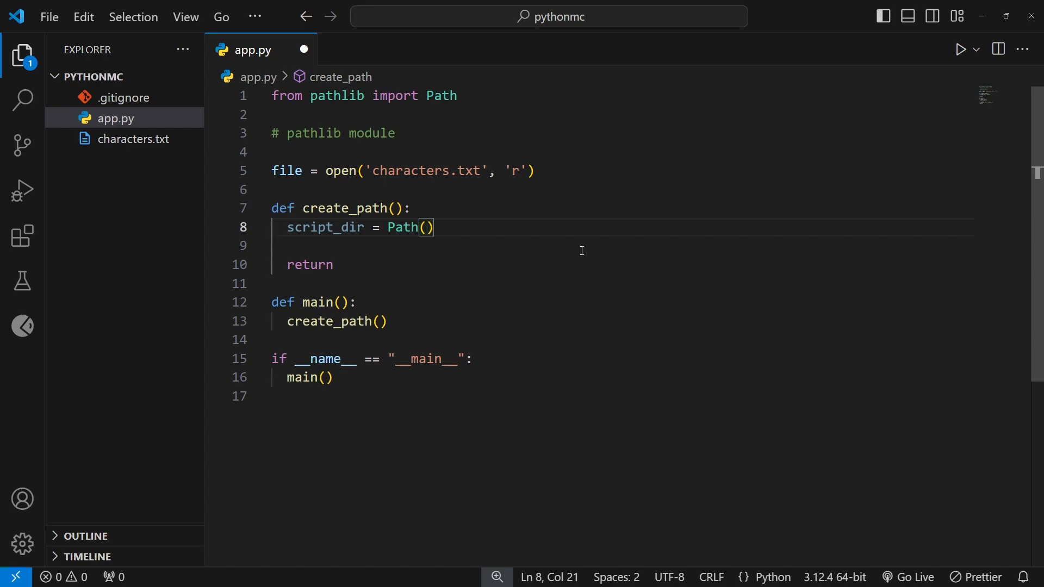
type("__fi")
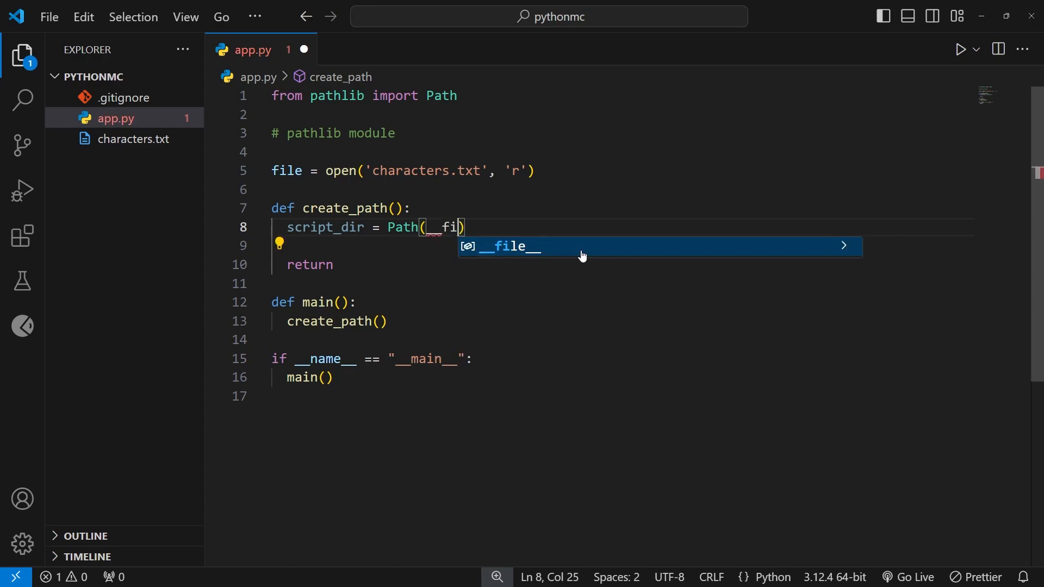
key("Tab")
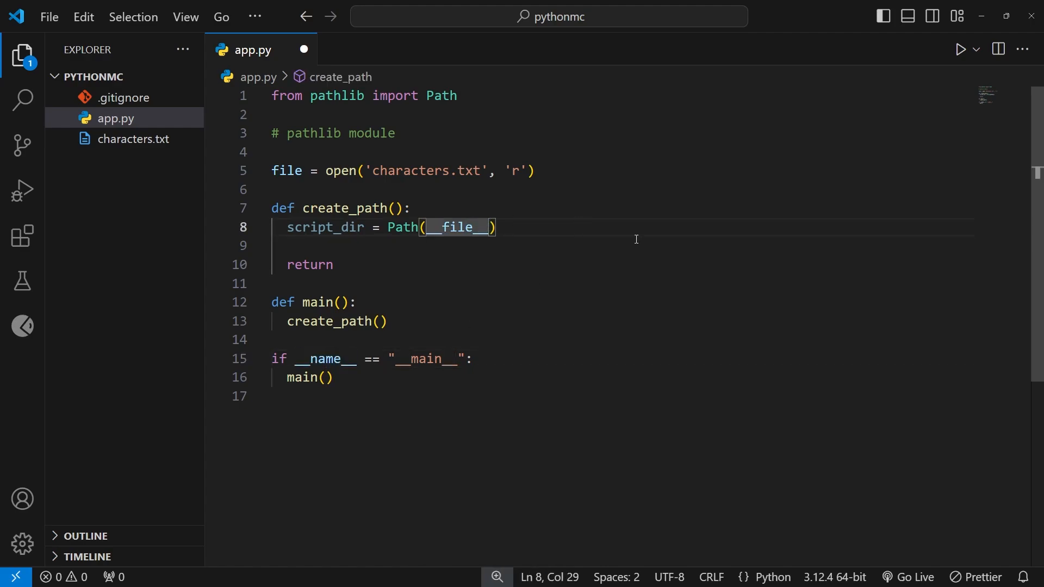
mouse_move(441, 214)
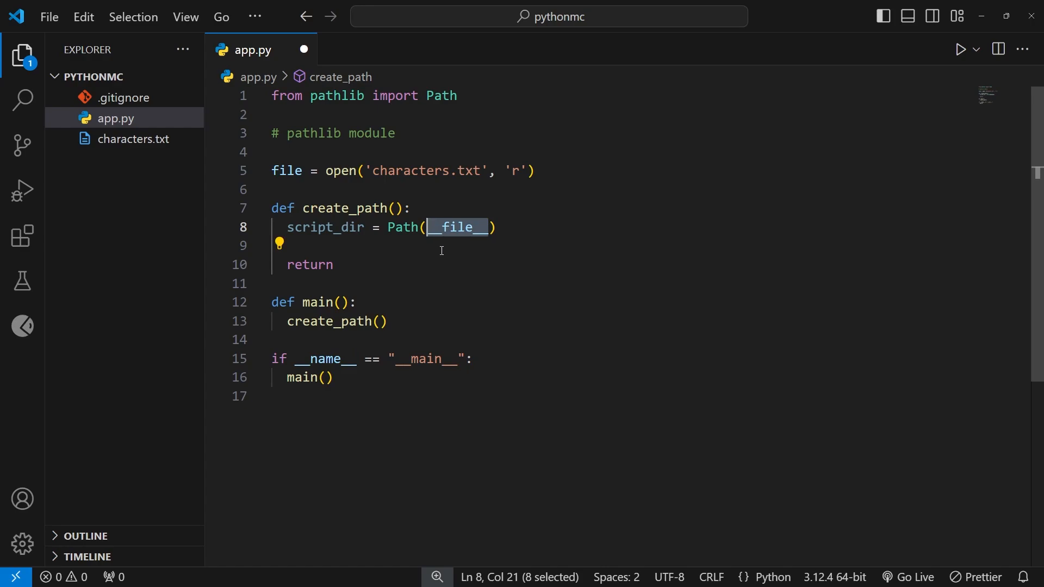
mouse_move(456, 227)
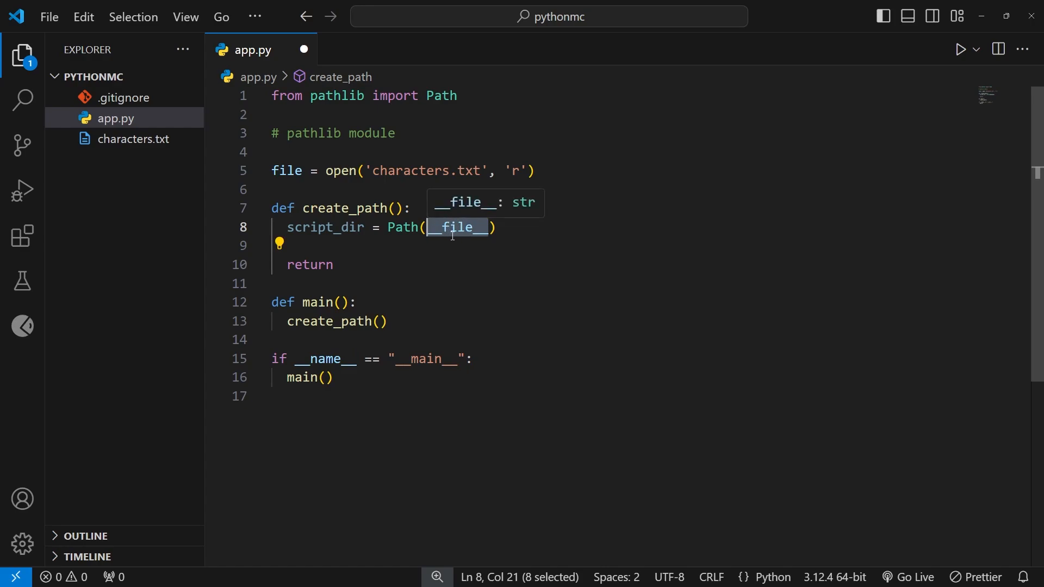
mouse_move(102, 180)
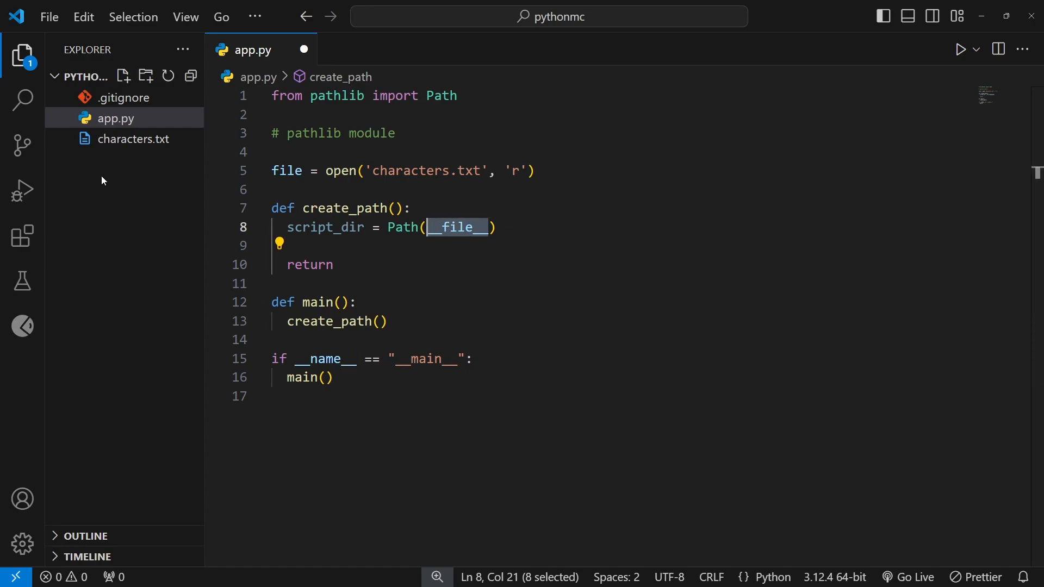
mouse_move(443, 254)
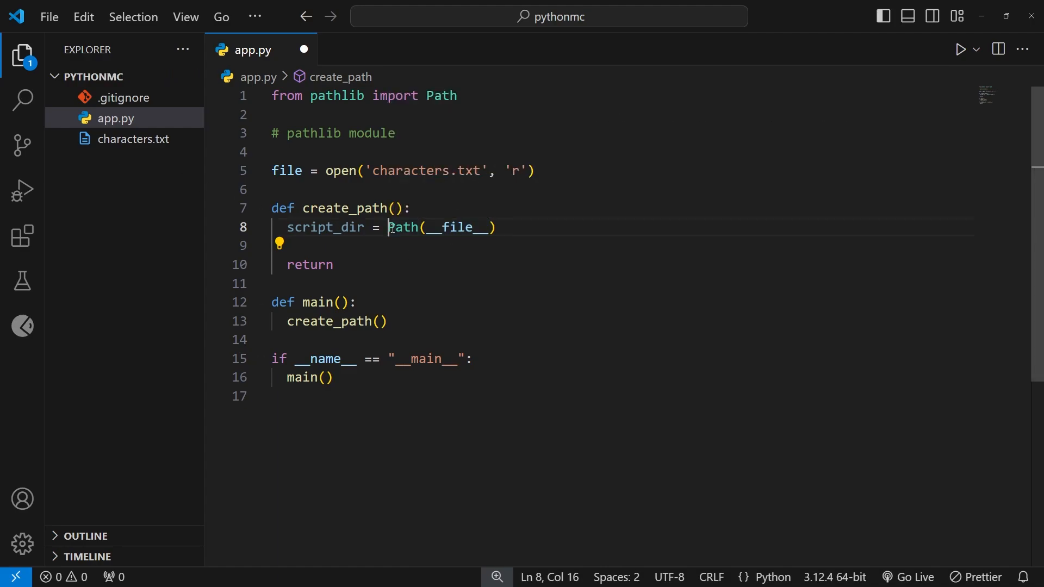
left_click_drag(390, 227, 495, 227)
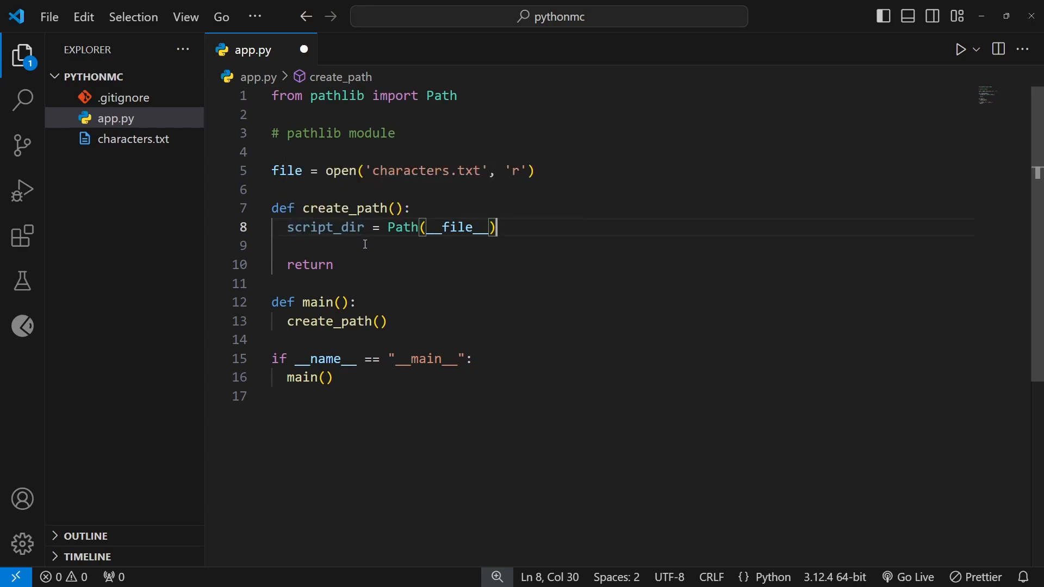
- Add print(script_dir) below the assignment and save app.py
double_click(322, 227)
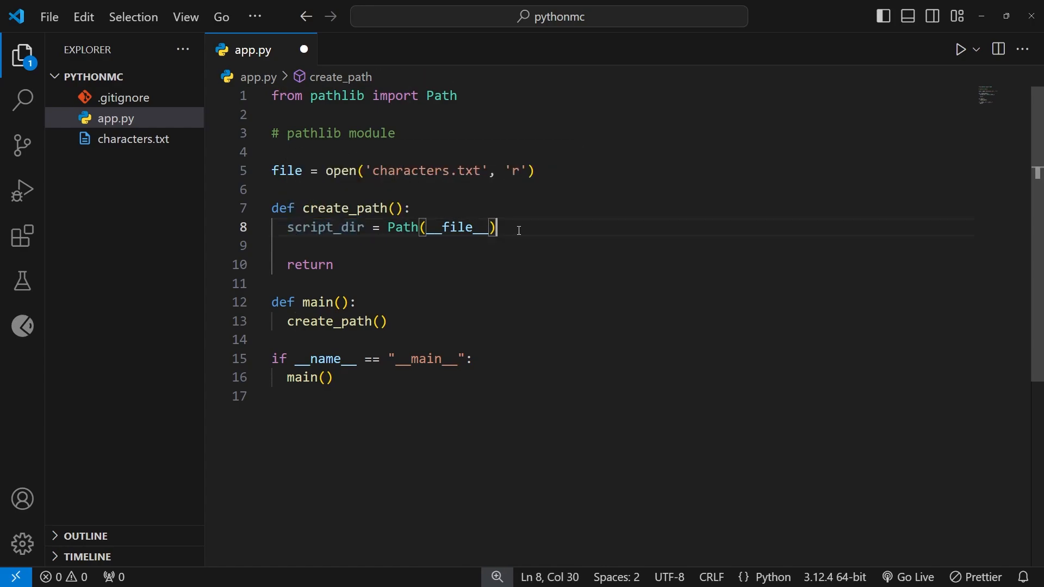
mouse_move(518, 258)
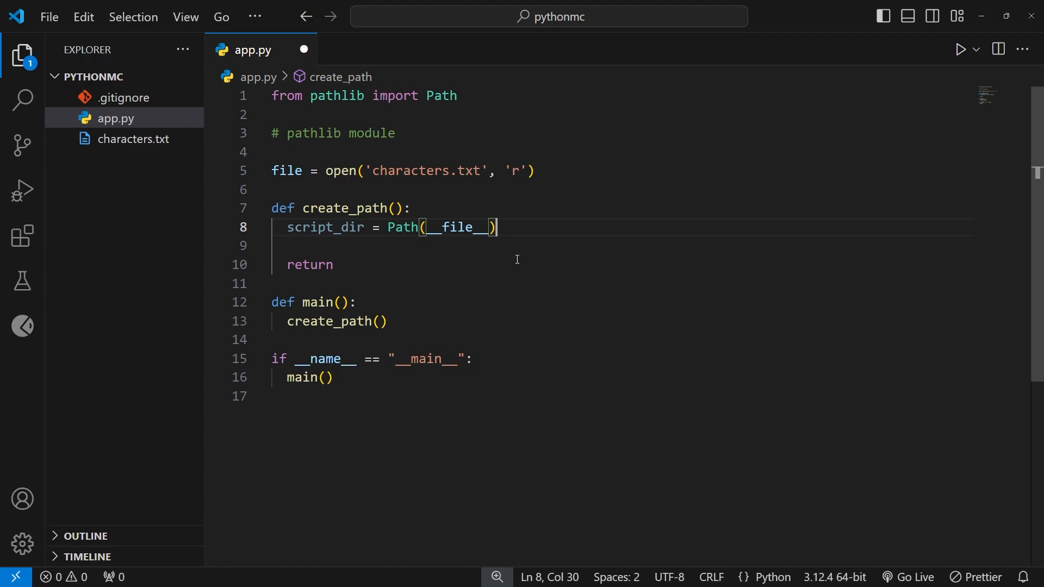
type("print(")
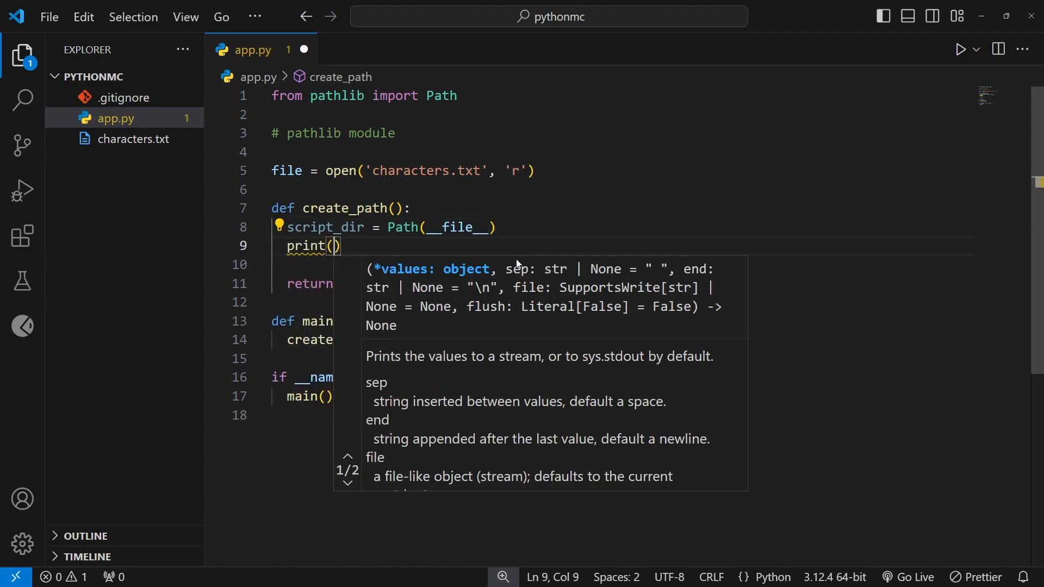
type("script_dir")
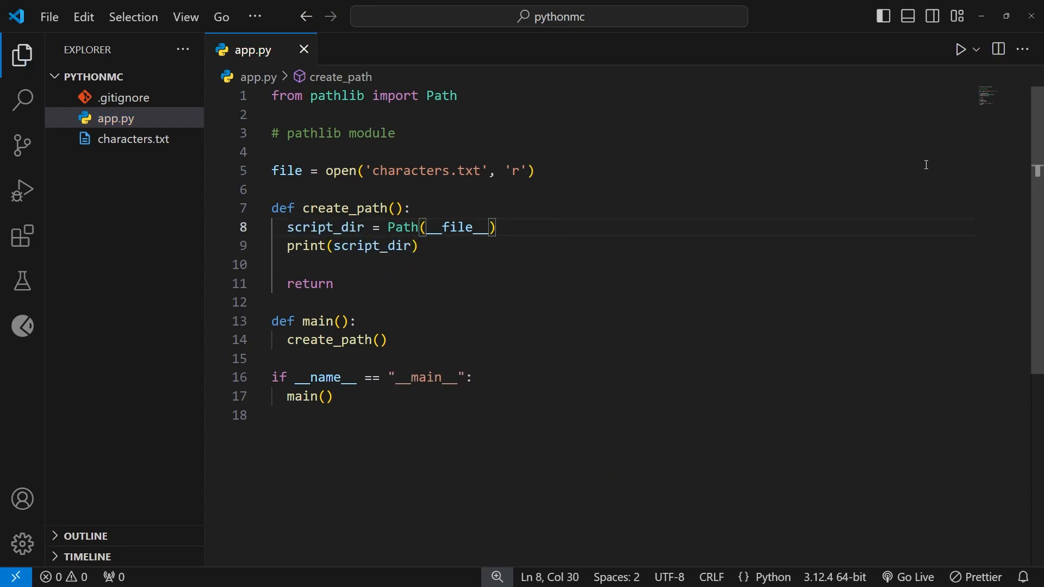
left_click(961, 49)
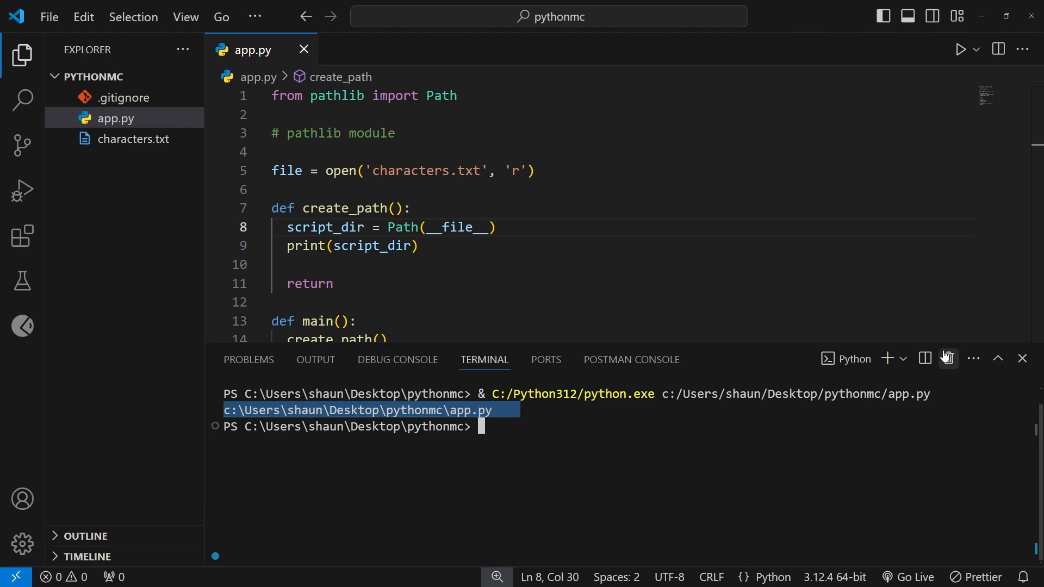
left_click(1022, 358)
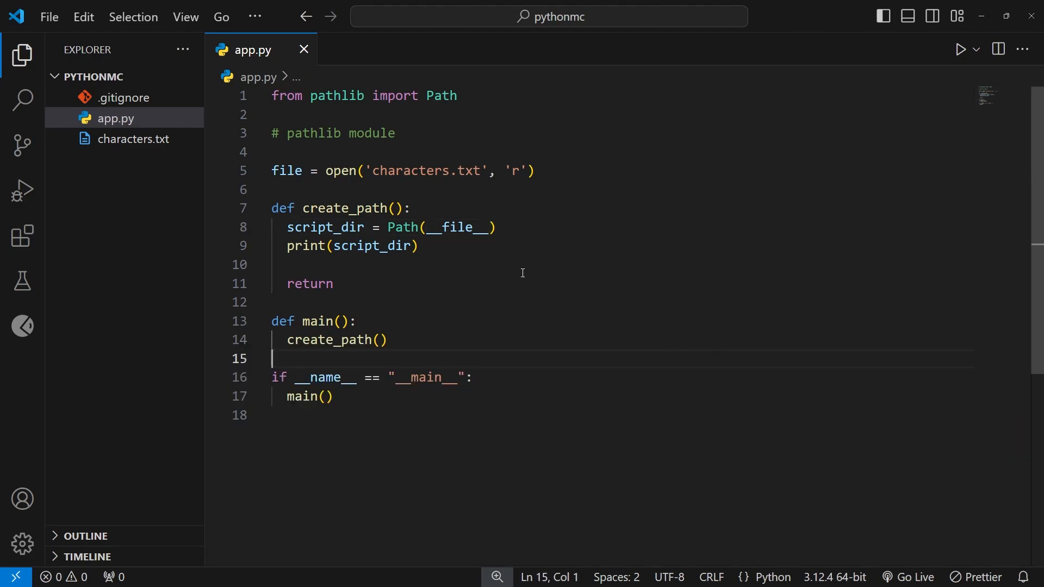
mouse_move(448, 268)
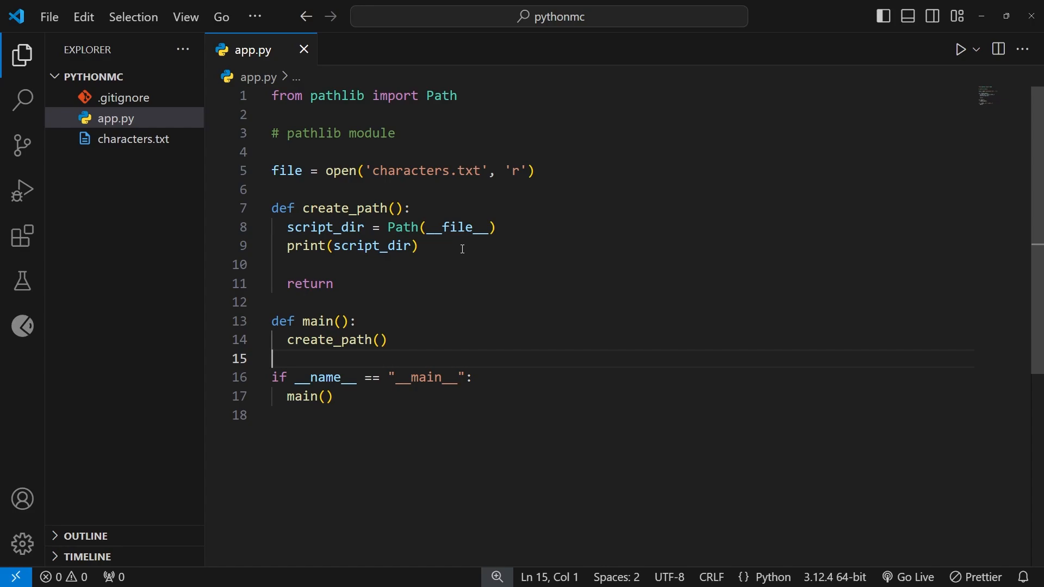
mouse_move(426, 240)
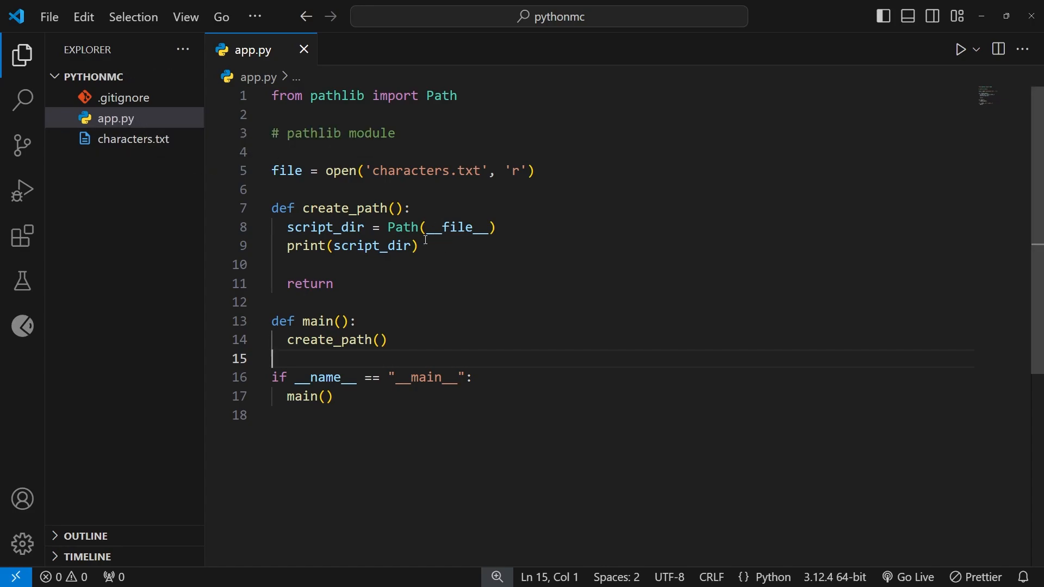
mouse_move(450, 261)
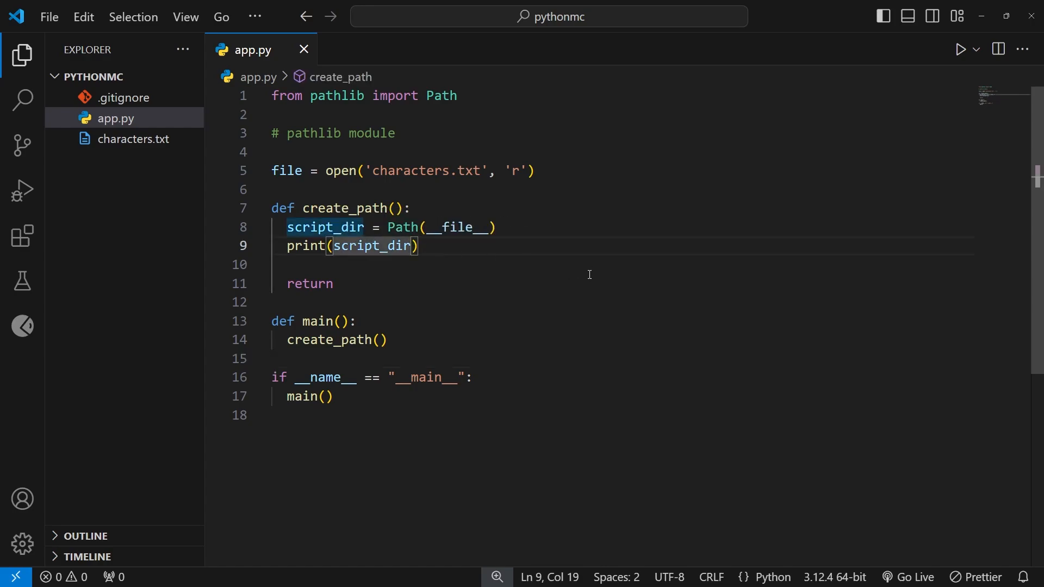
mouse_move(588, 273)
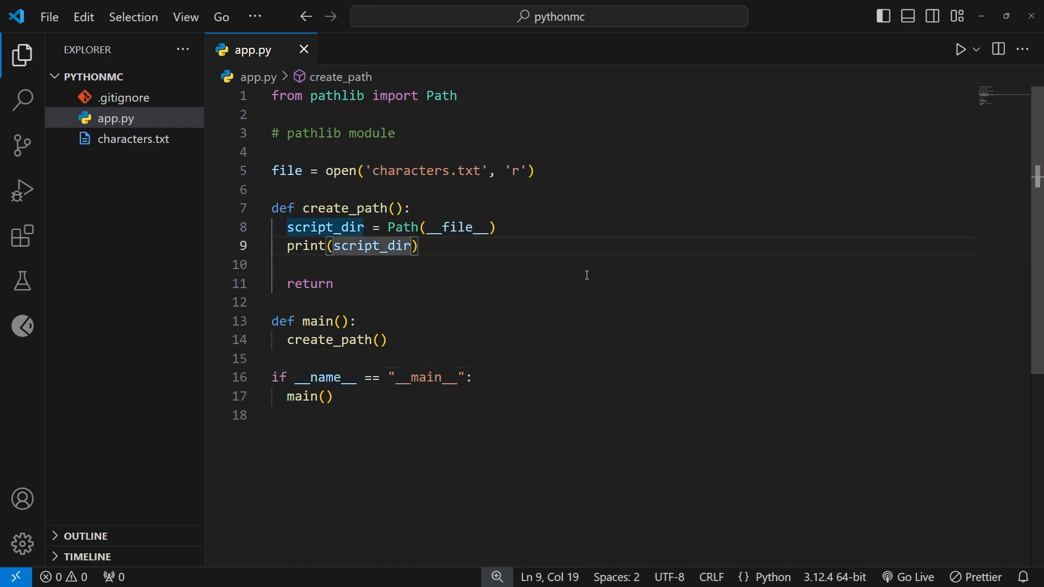
- Print script_dir.parent, run app.py, and check the printed pythonmc folder path
type(".pa")
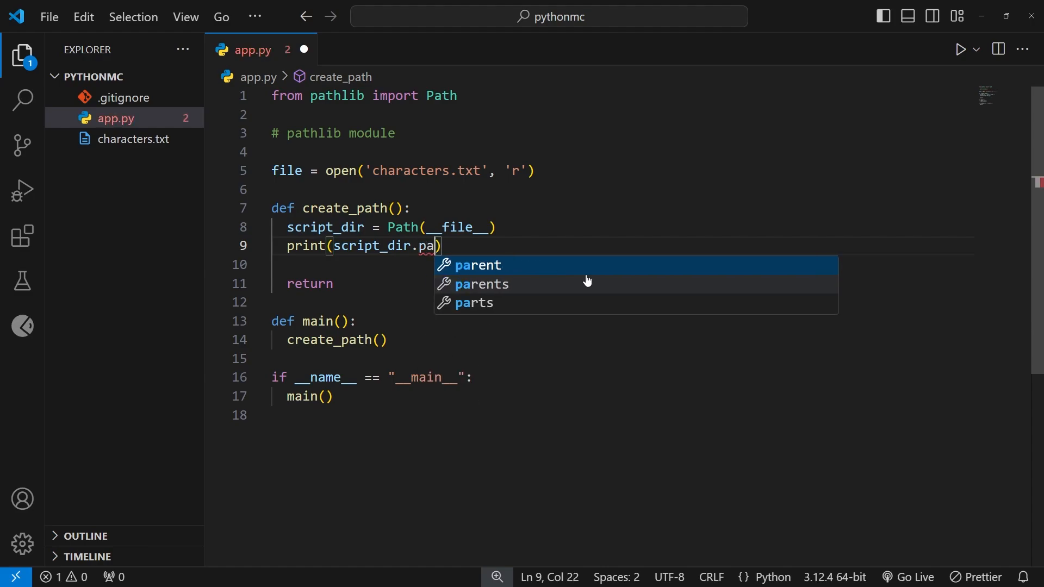
type("rent")
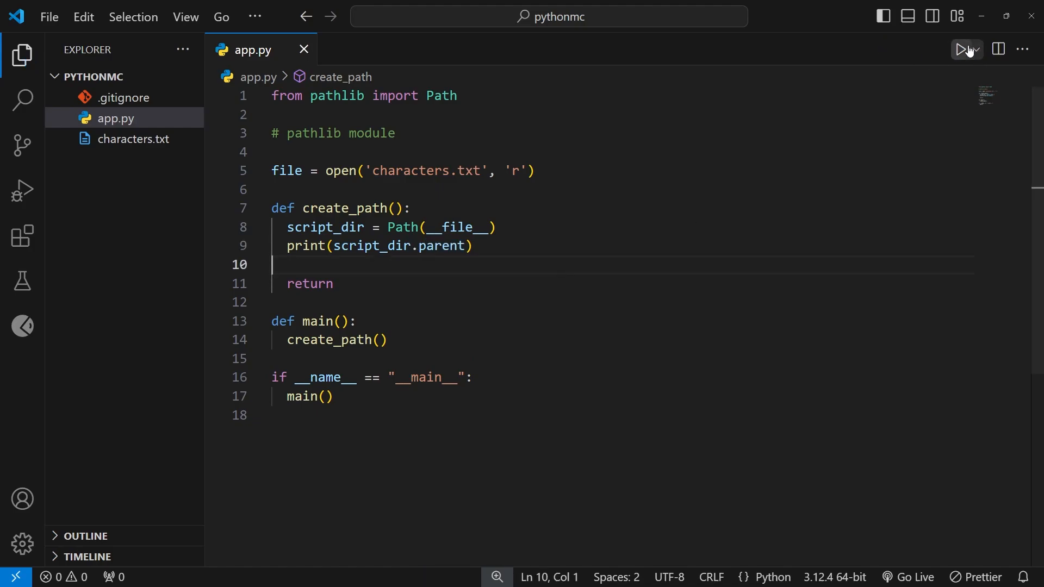
left_click(963, 48)
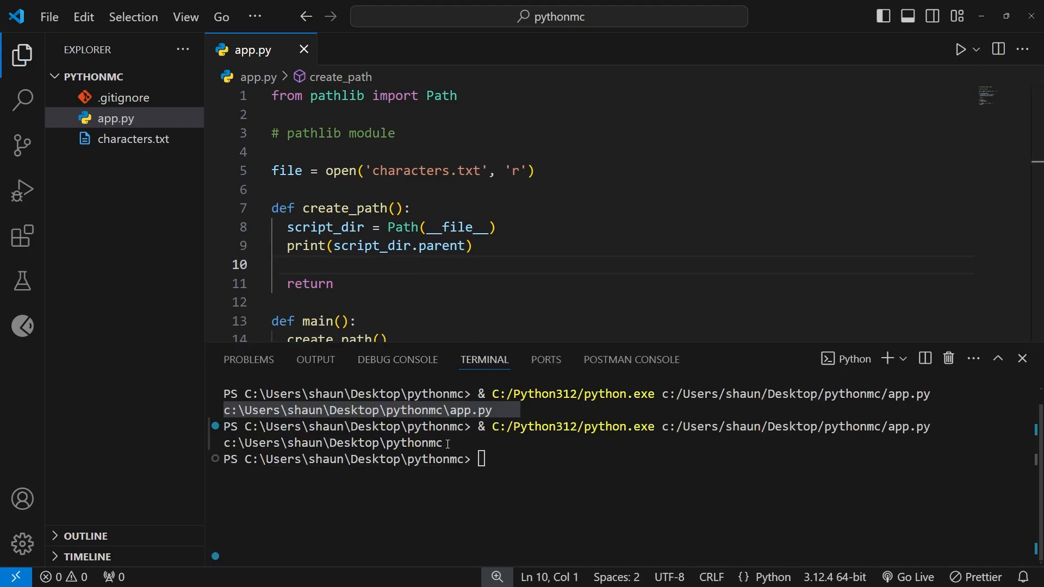
left_click_drag(224, 442, 449, 442)
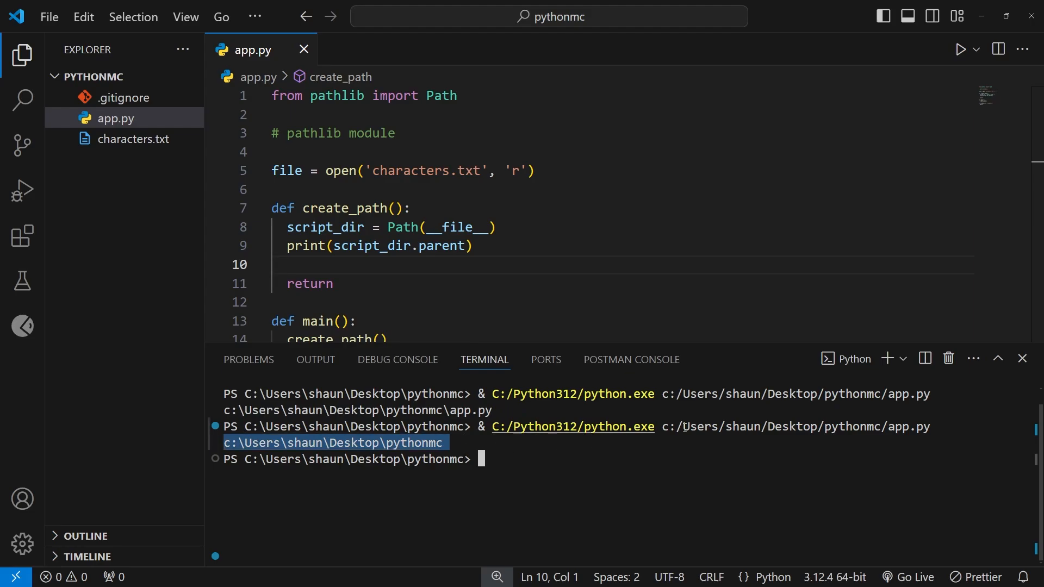
left_click(1022, 358)
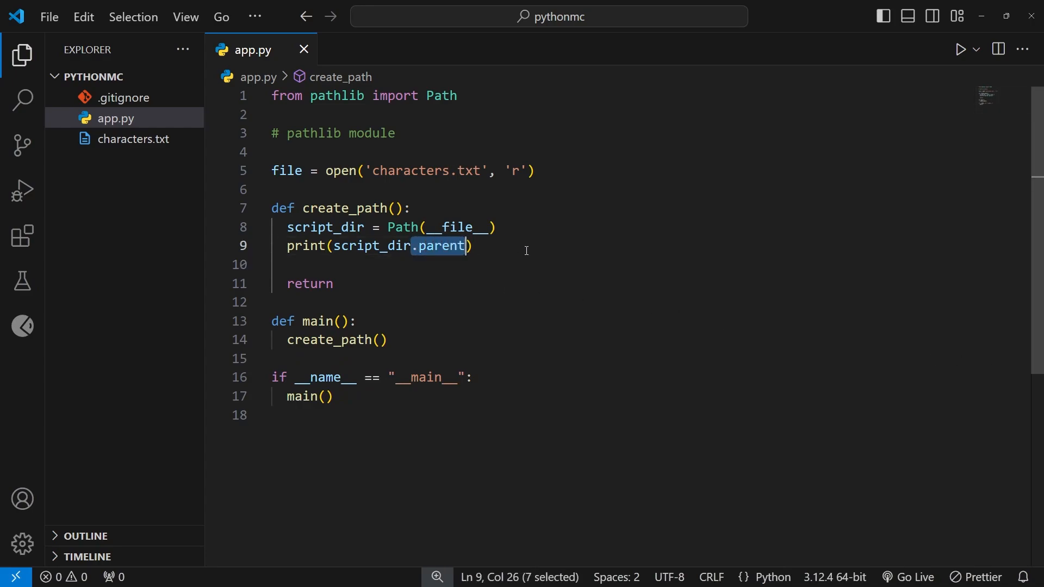
mouse_move(504, 243)
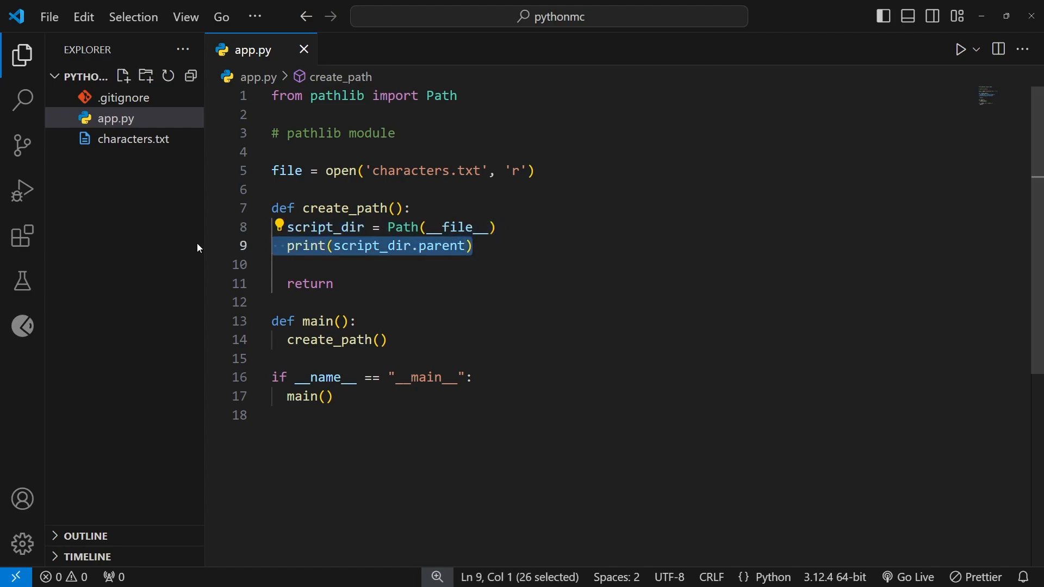
- Assign Path(__file__).parent to script_dir and add blank lines below it before return
type(".parent")
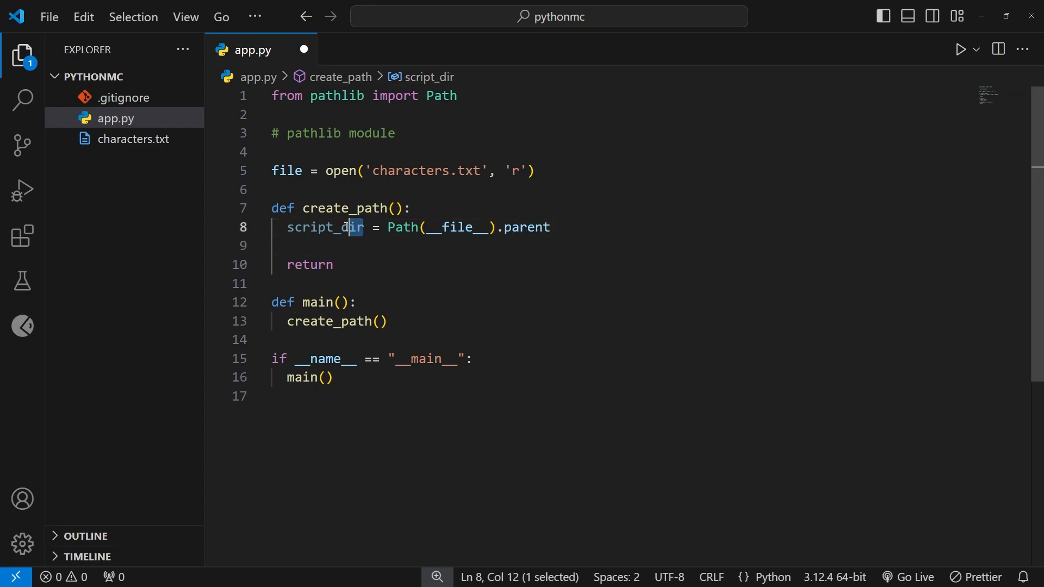
double_click(324, 227)
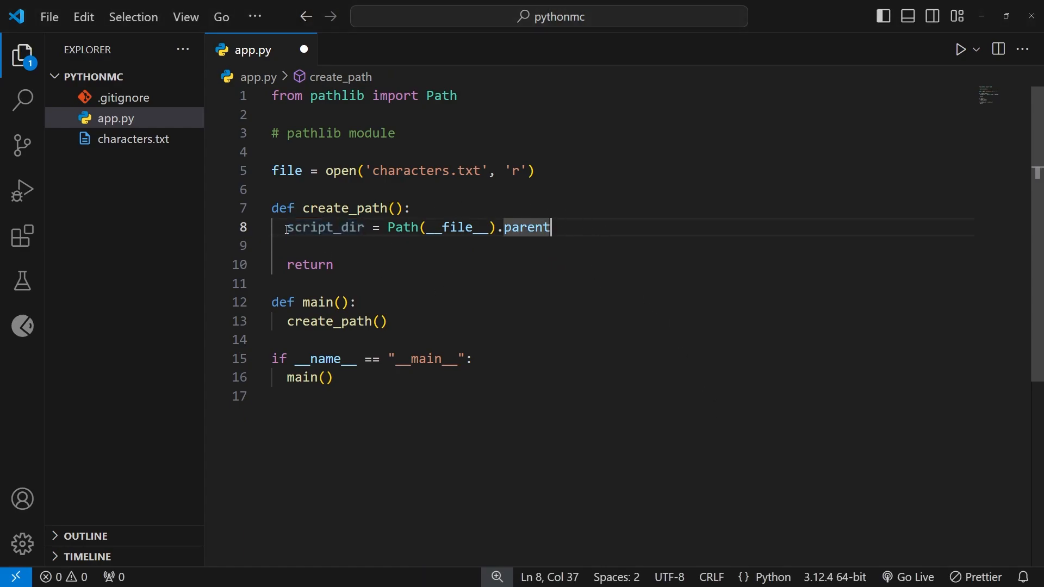
mouse_move(176, 75)
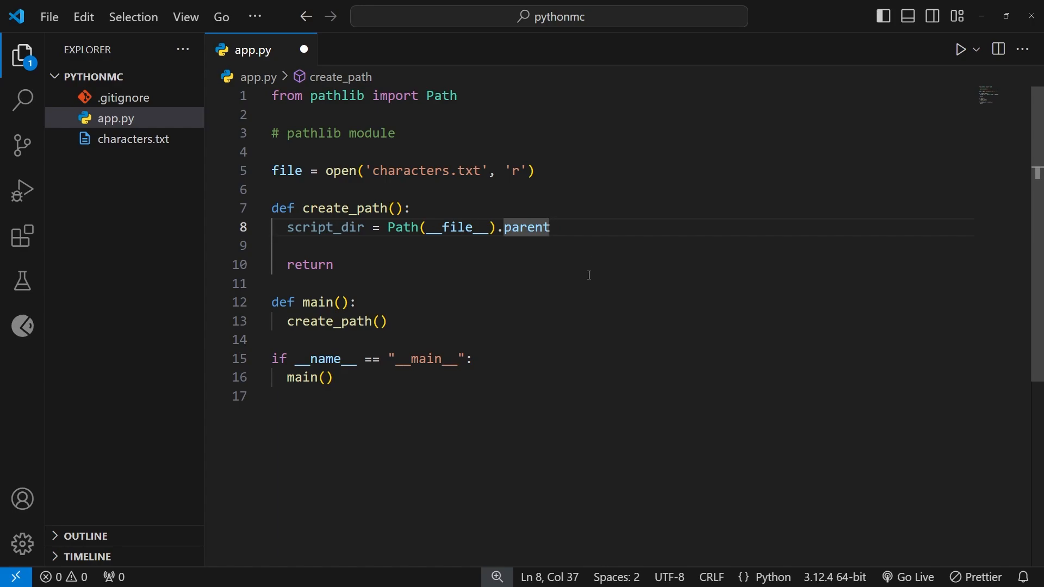
mouse_move(586, 278)
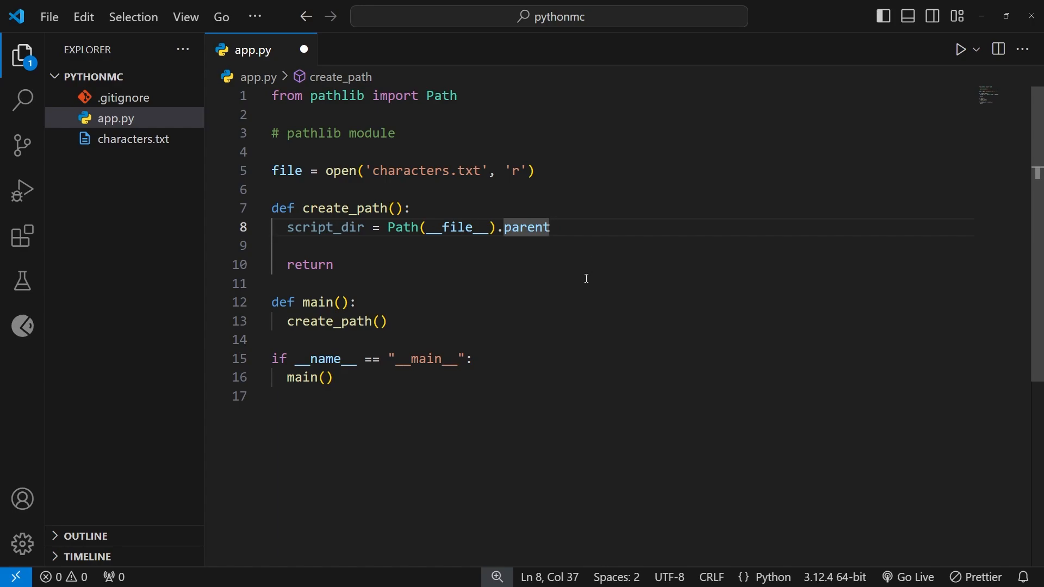
mouse_move(562, 246)
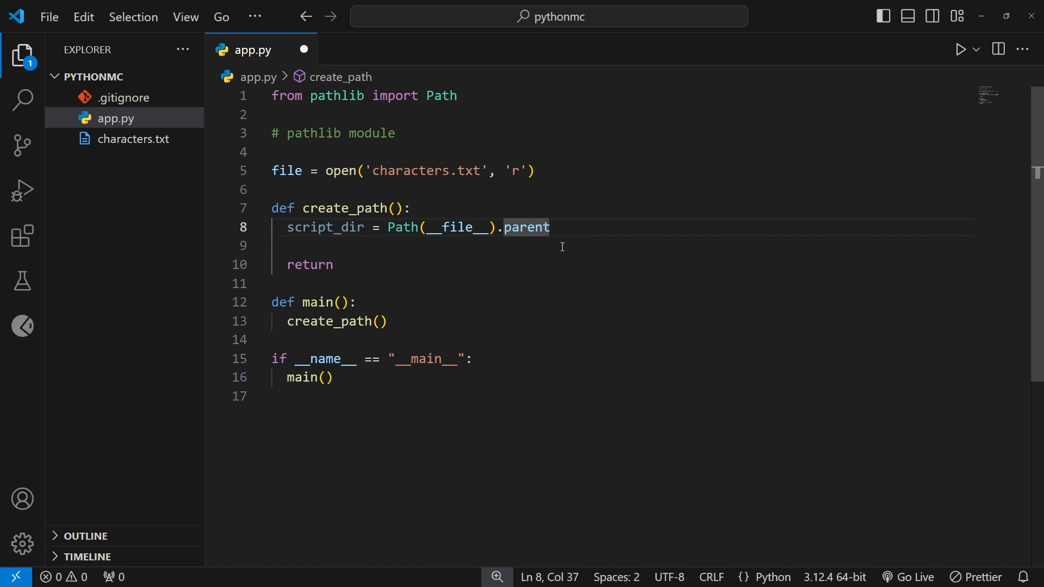
mouse_move(563, 243)
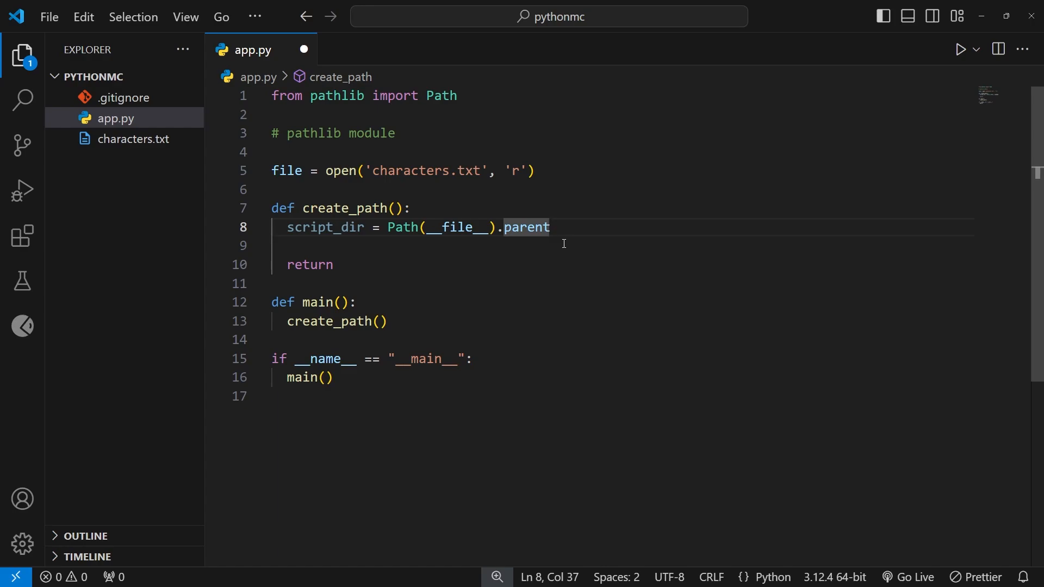
double_click(458, 227)
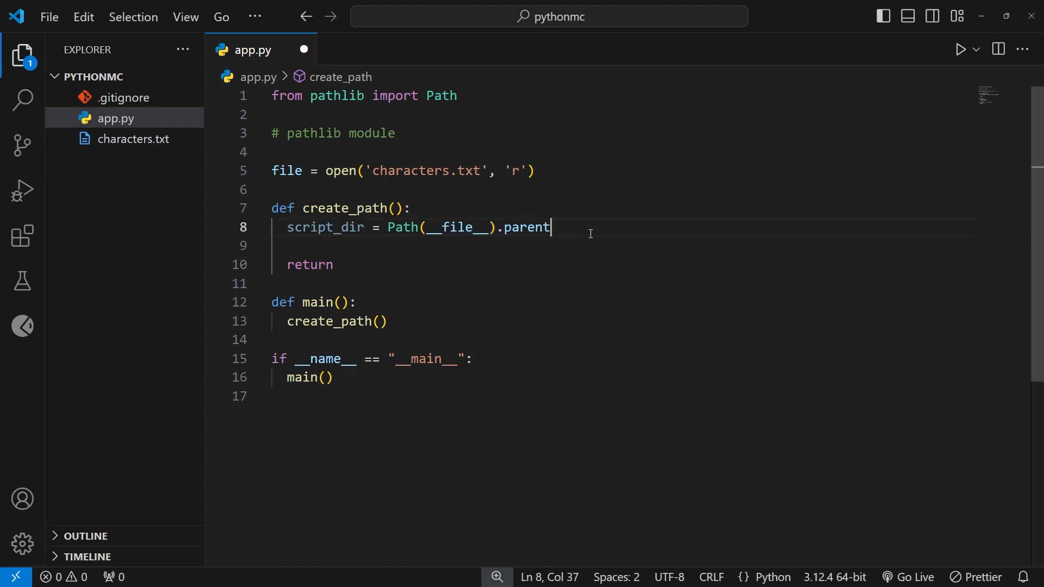
double_click(526, 226)
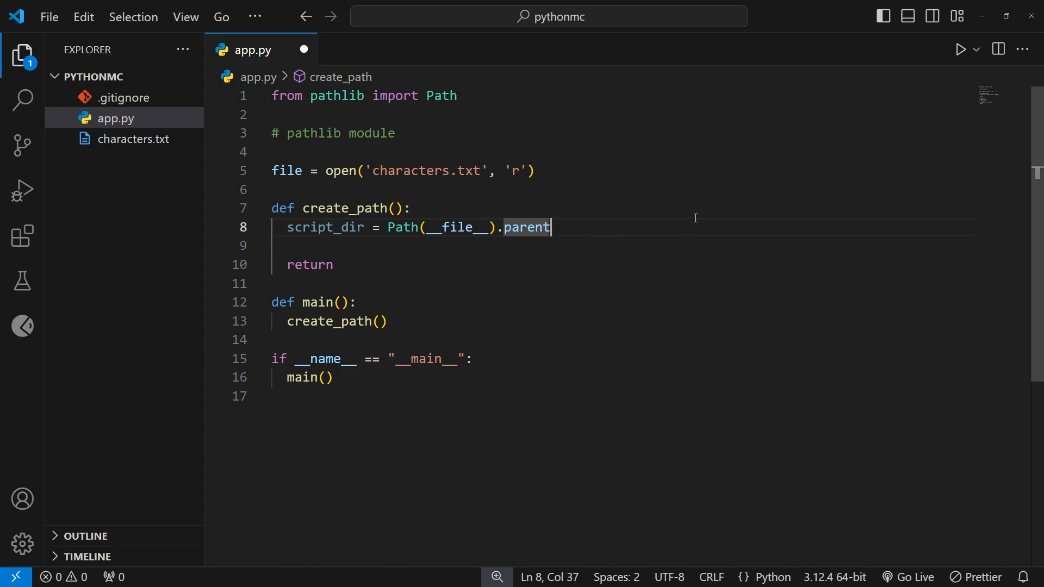
key("enter")
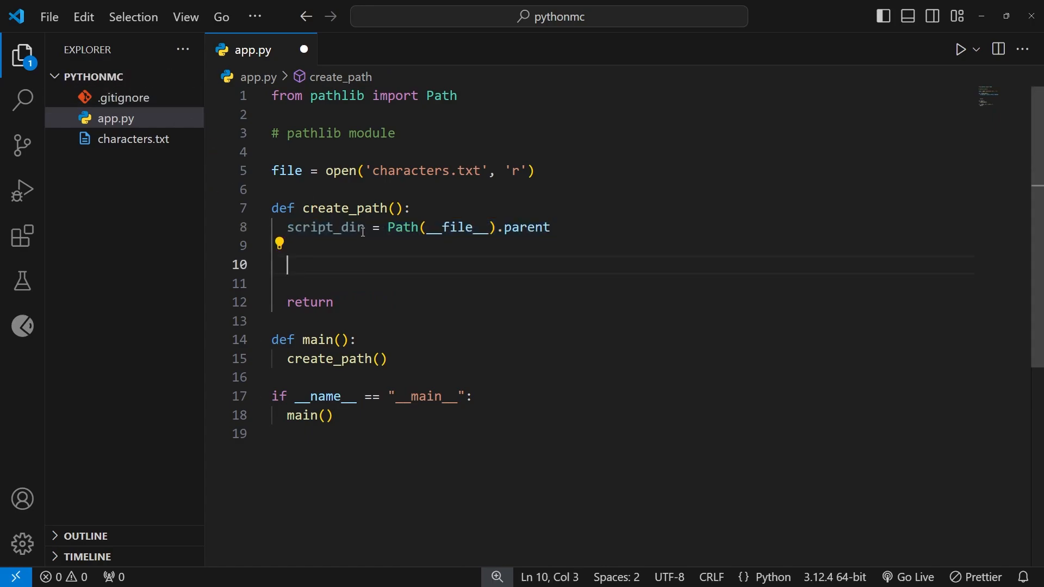
- Start line 10 with path = script_dir, accepting the script_dir autocomplete
double_click(325, 227)
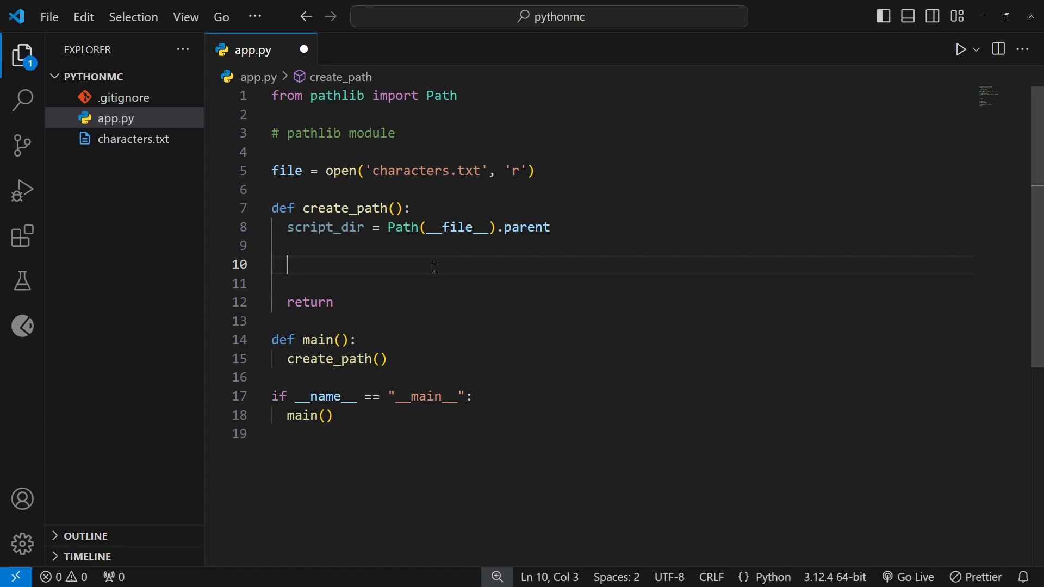
type("path")
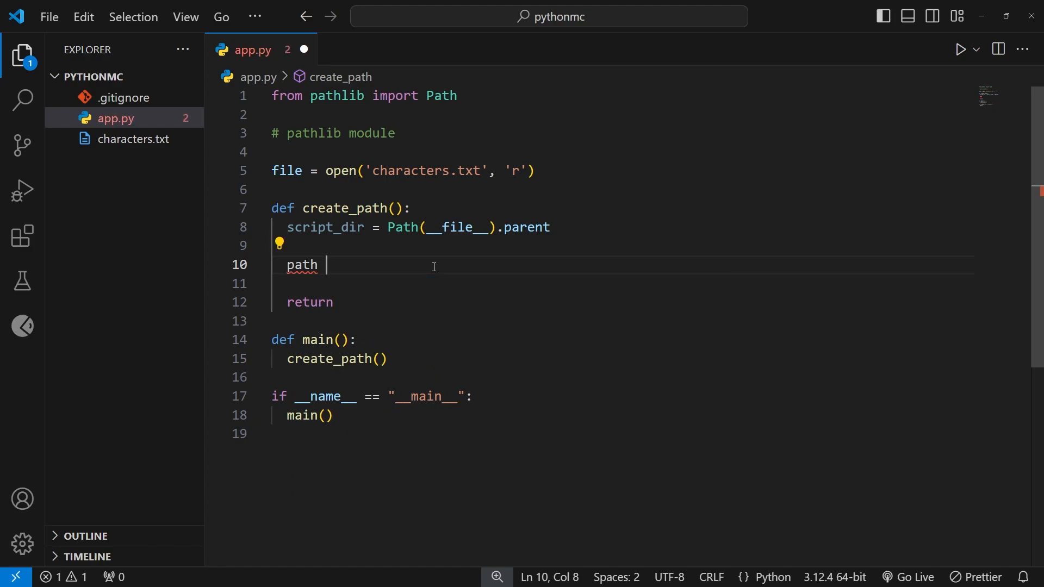
type("= sc")
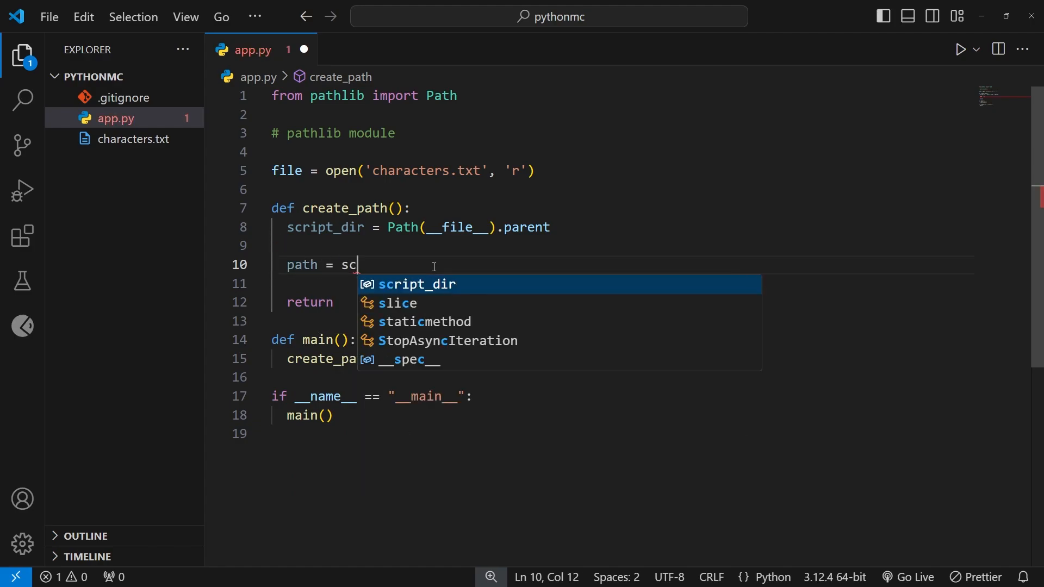
key("Tab")
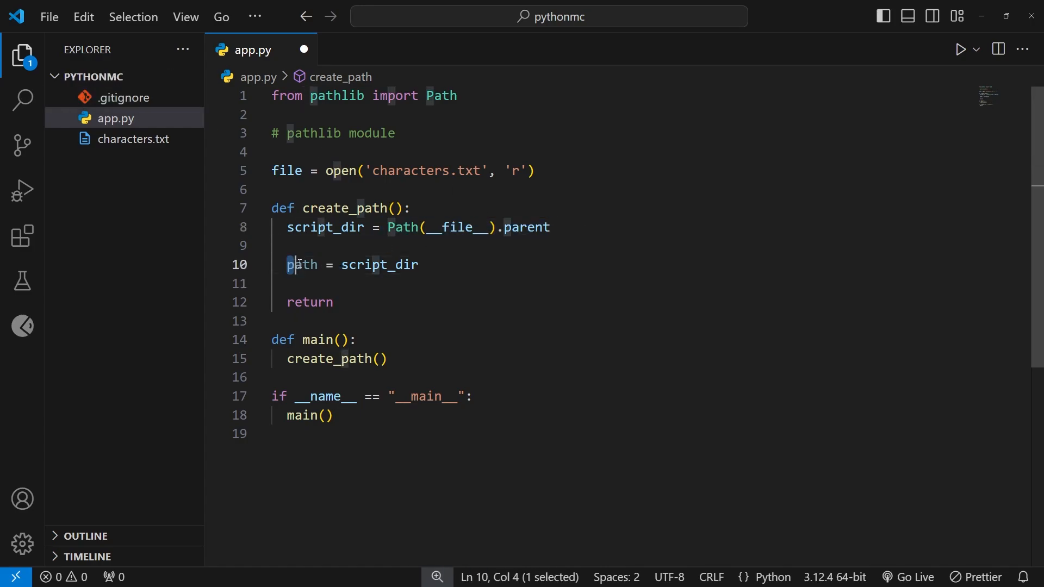
double_click(302, 264)
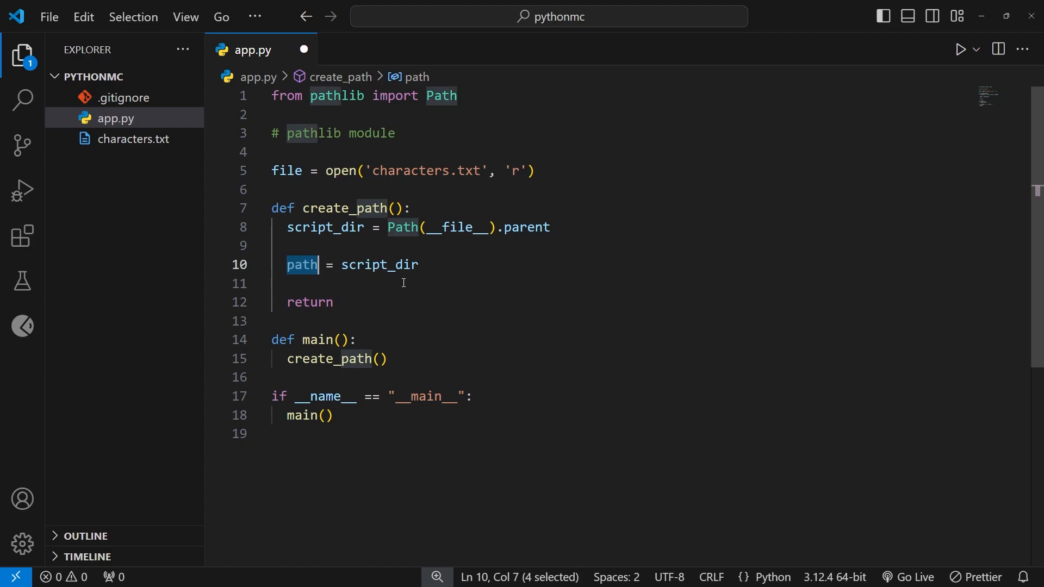
left_click(459, 282)
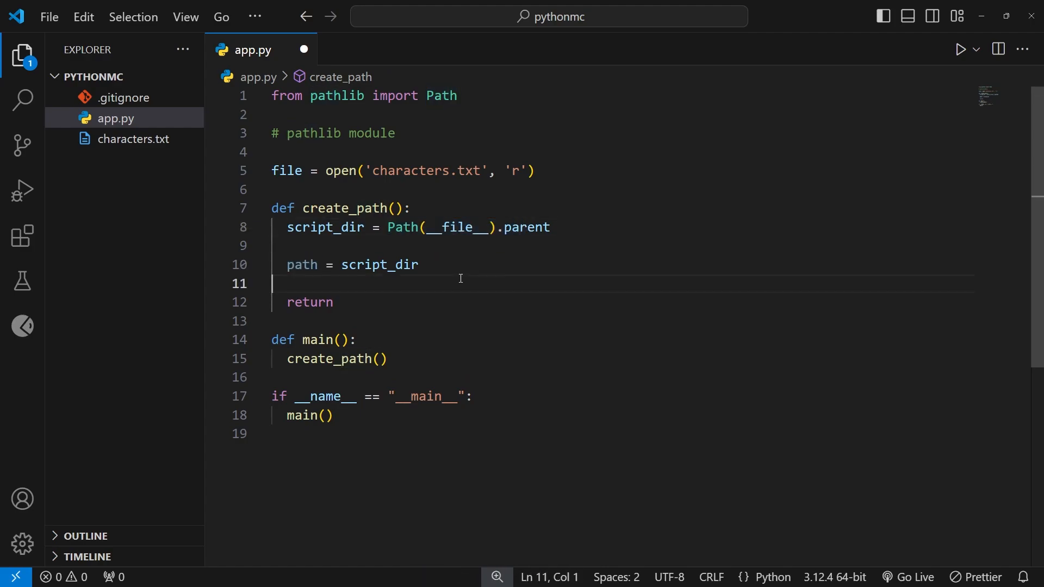
double_click(379, 264)
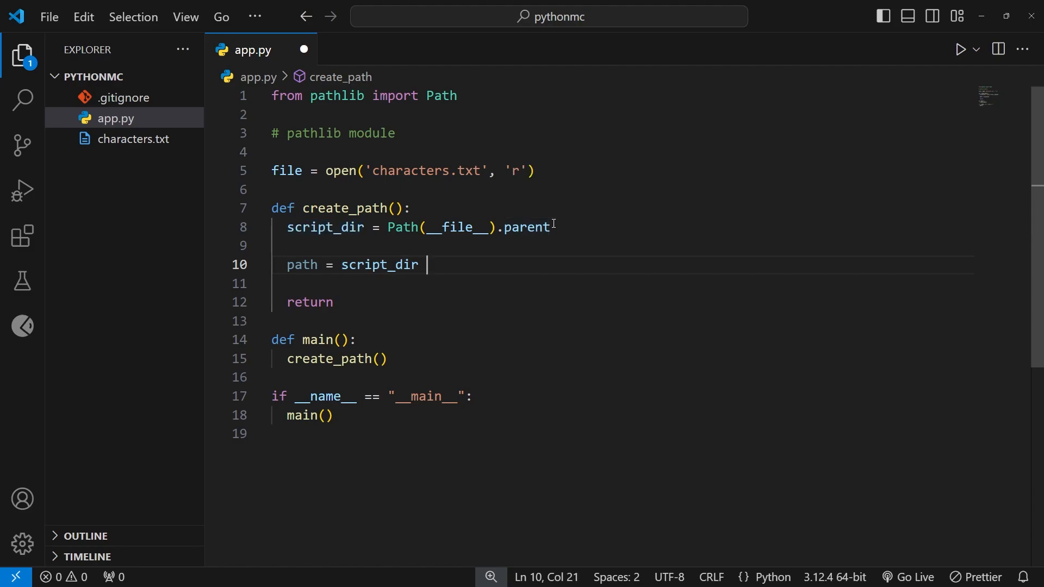
- Append / 'characters', try an extra / 'mario', and select it for removal
type("/")
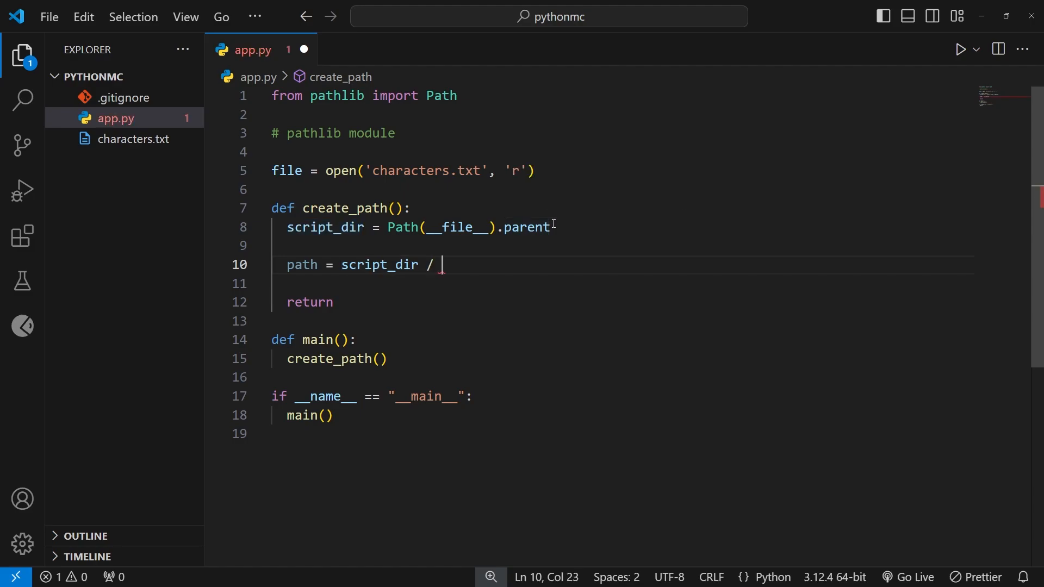
type("'ch'")
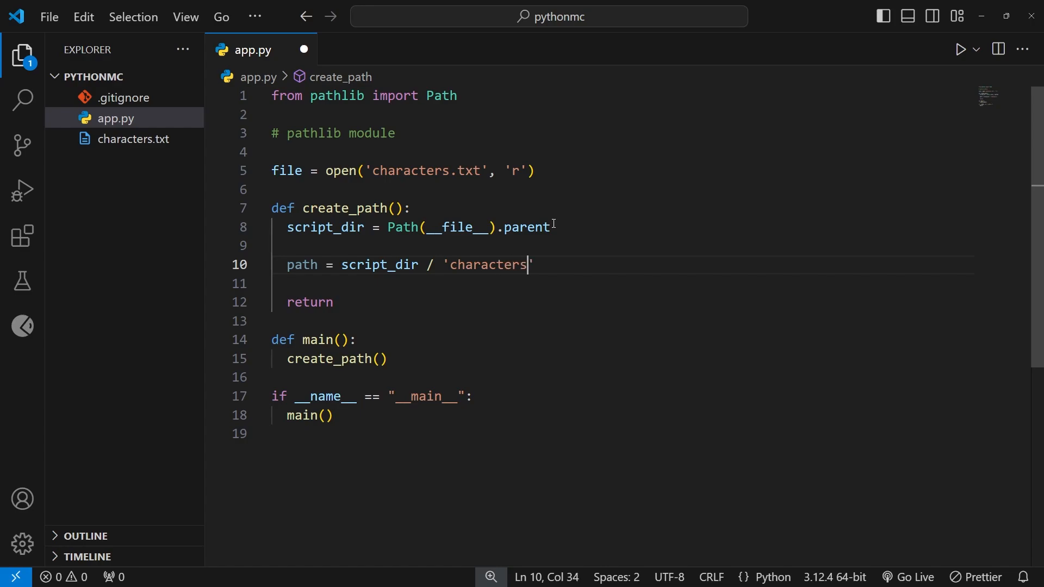
mouse_move(575, 310)
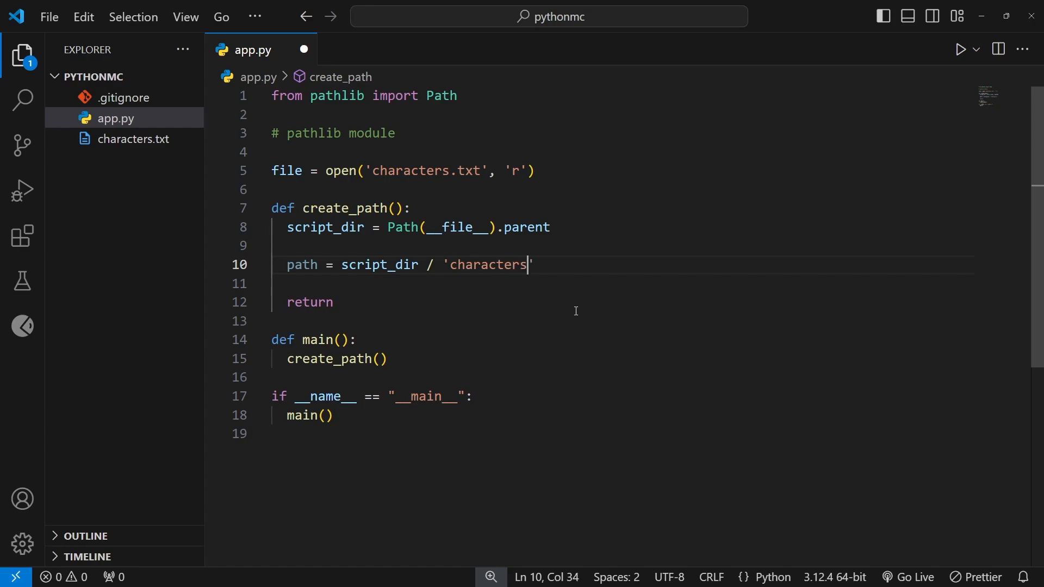
type("/")
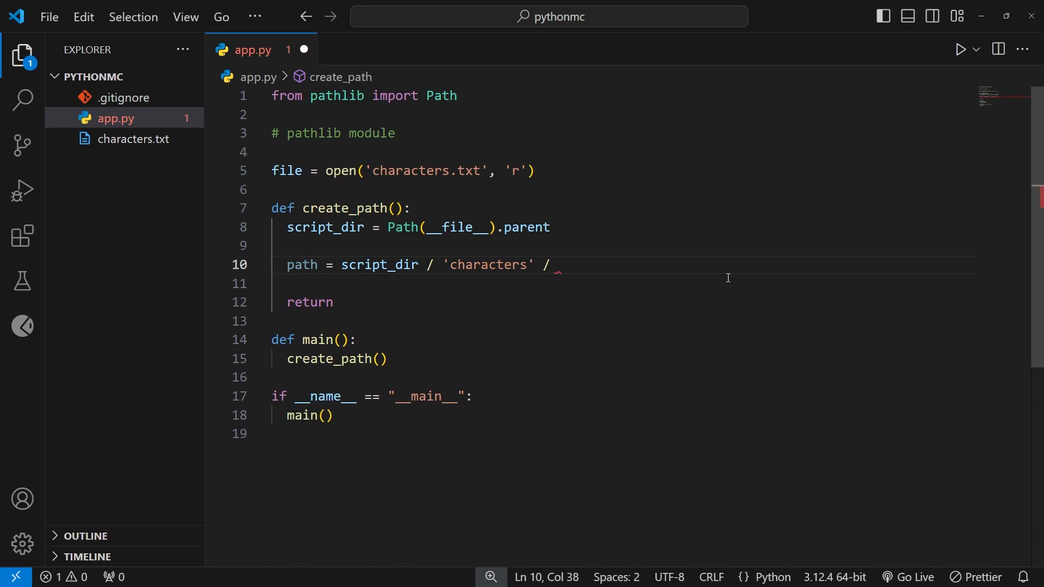
type("''")
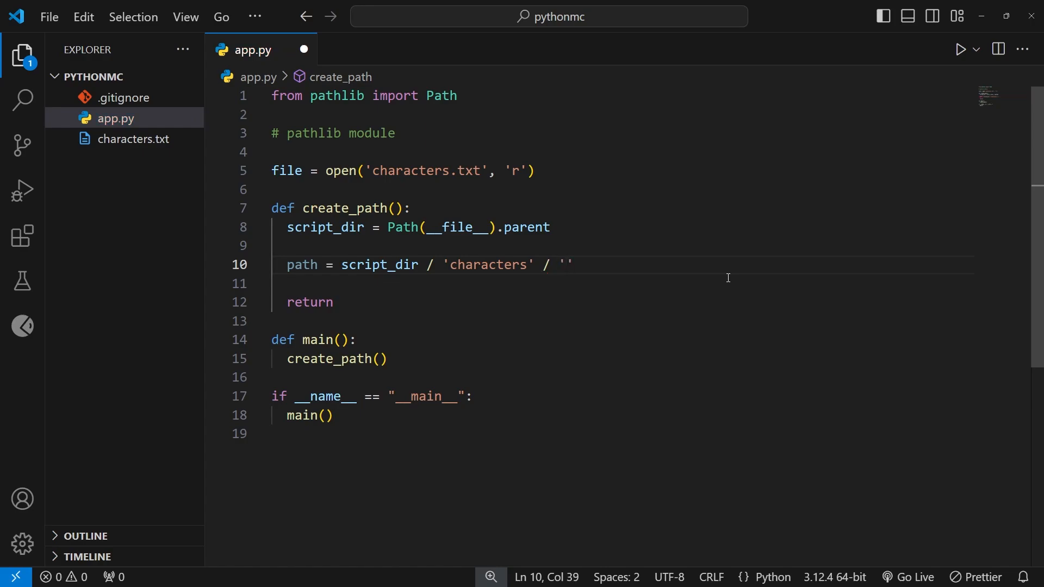
type("mario")
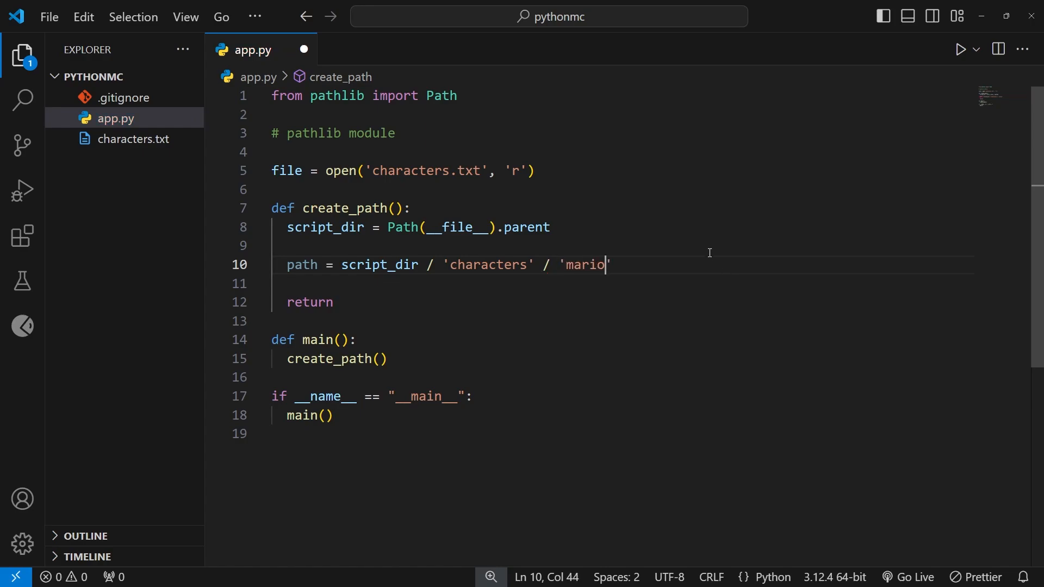
double_click(580, 264)
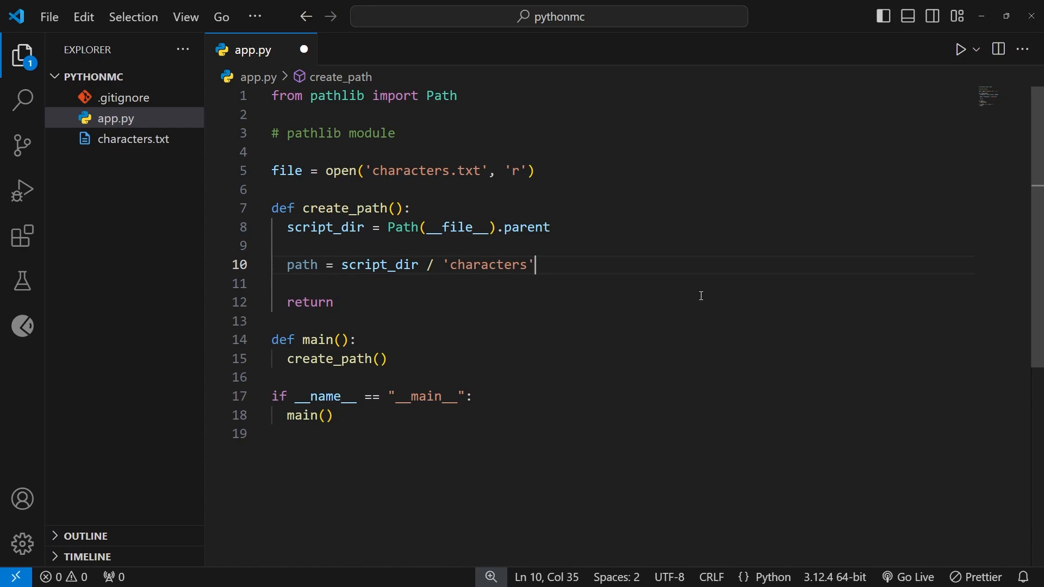
left_click(353, 264)
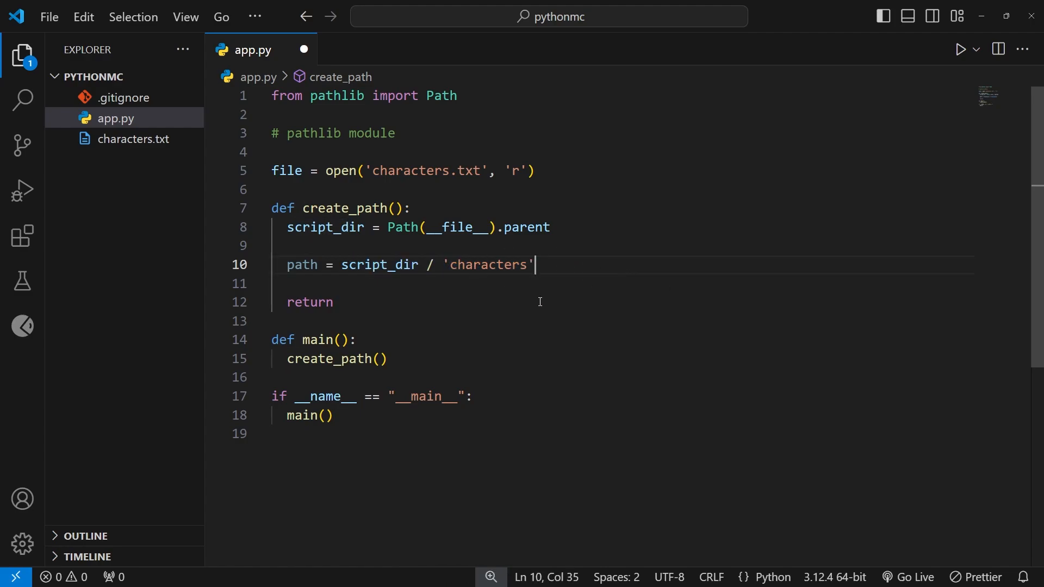
double_click(302, 264)
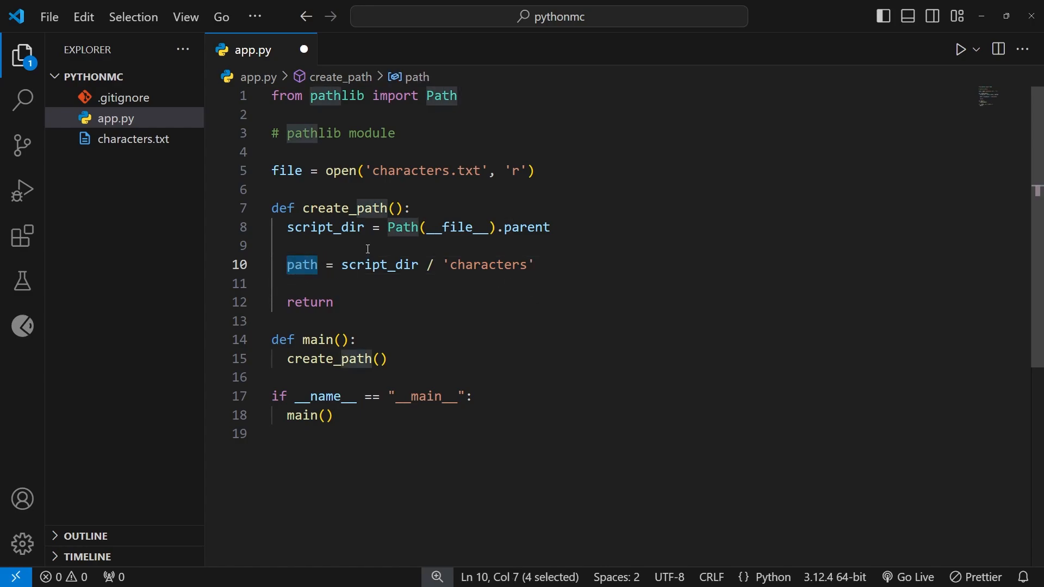
left_click(533, 264)
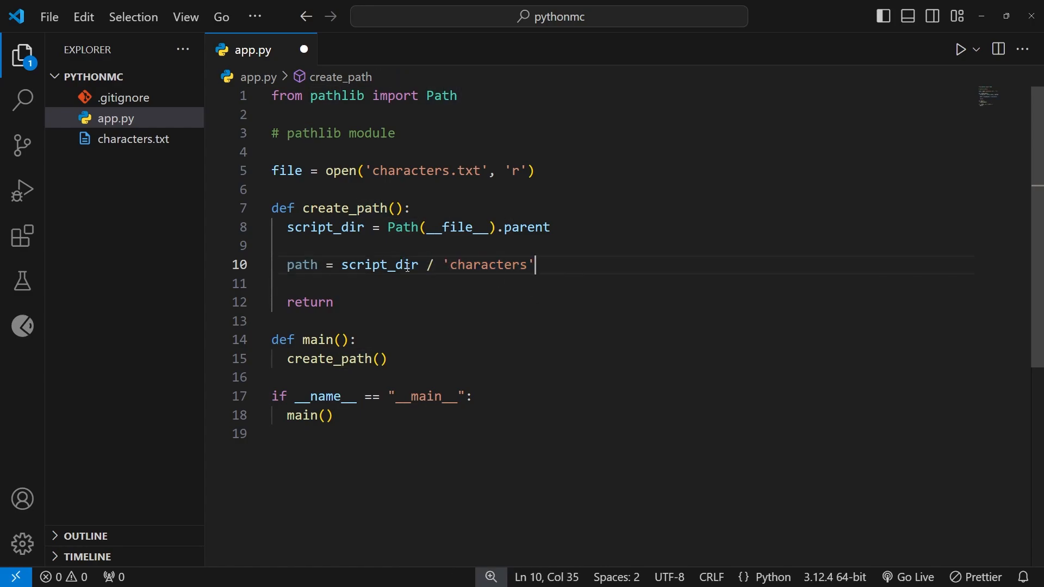
double_click(377, 264)
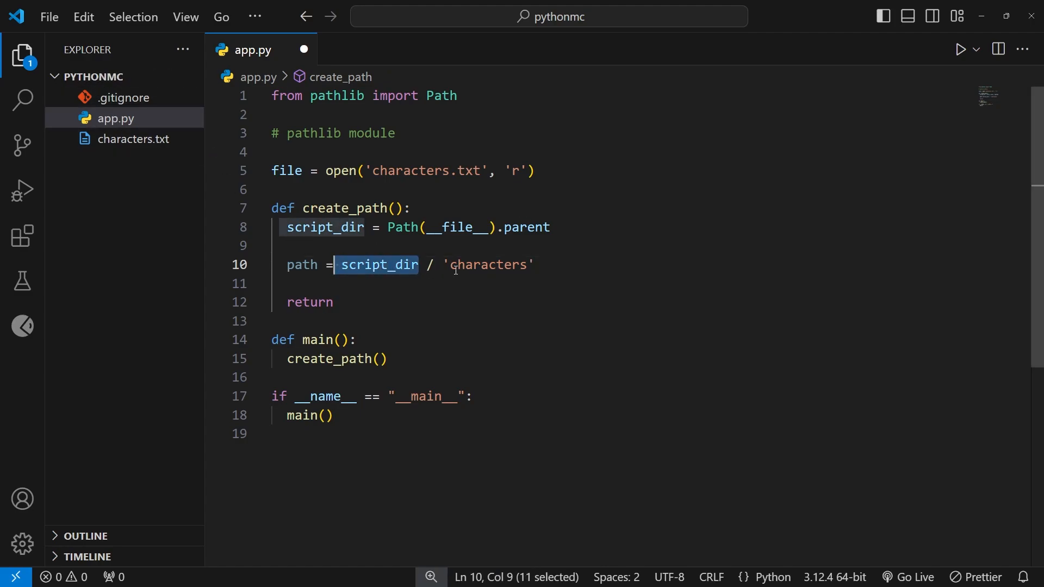
left_click(557, 264)
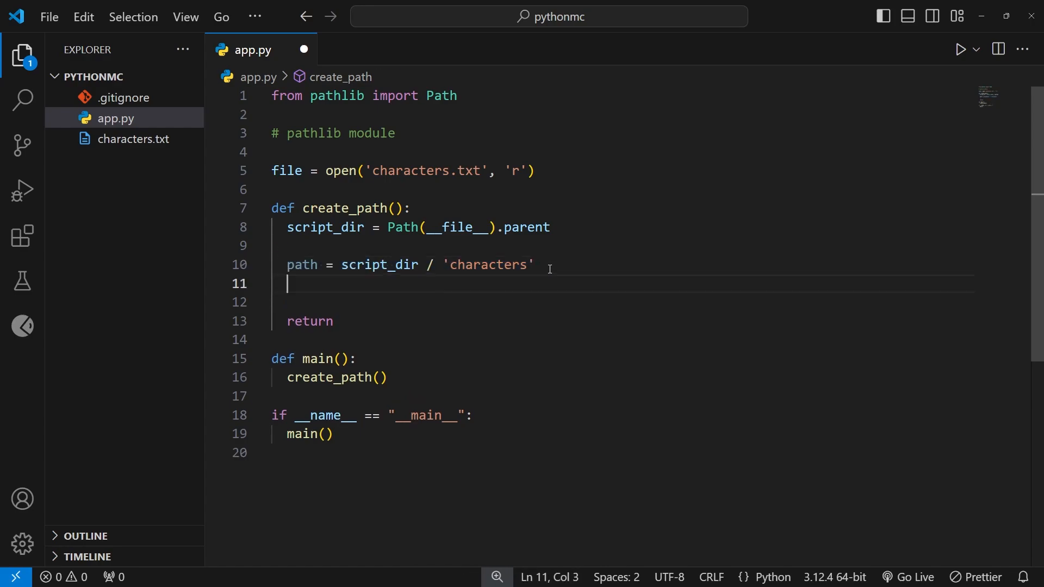
- Add print(path), confirm the output ends in characters, and close the terminal
type("print(")
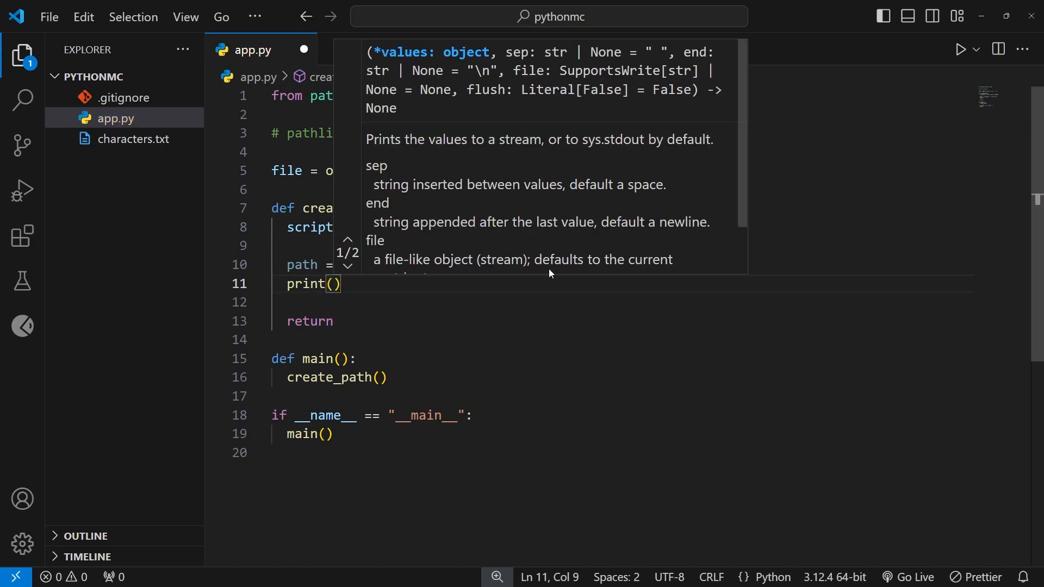
type("path")
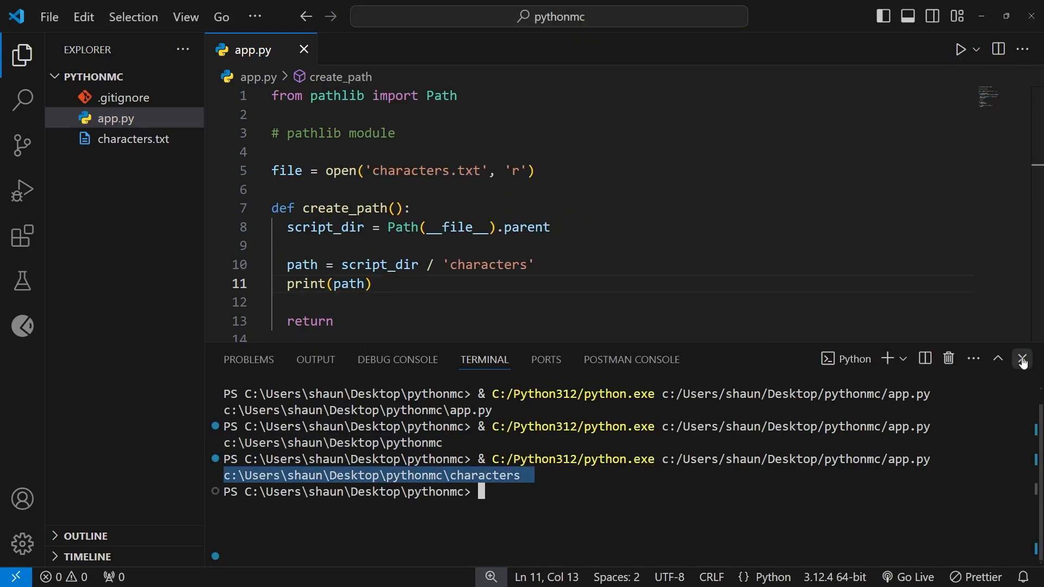
left_click(1022, 359)
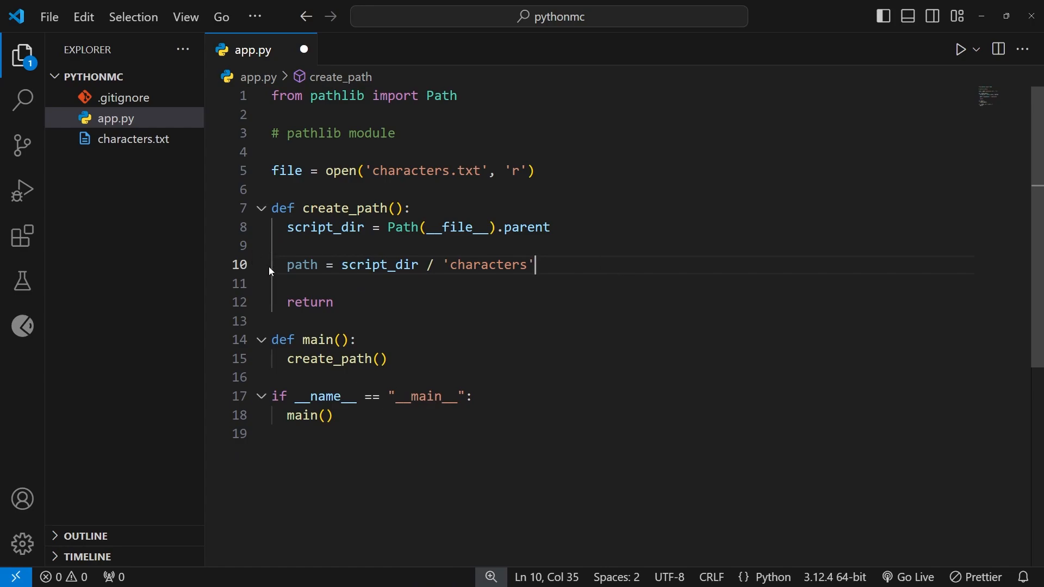
- Add a line below the path assignment and insert path.mkdir via autocomplete
double_click(301, 264)
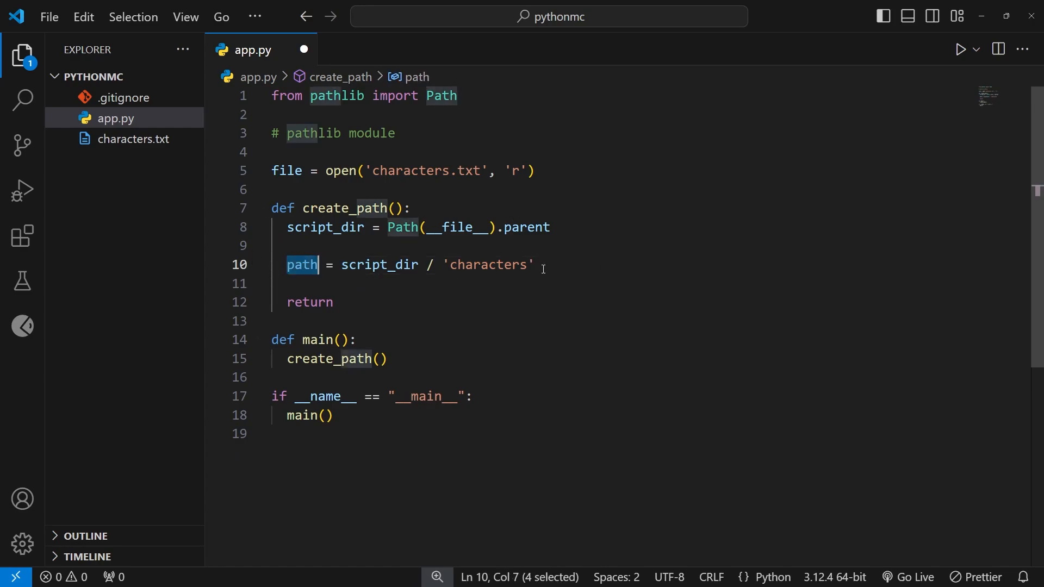
left_click(602, 264)
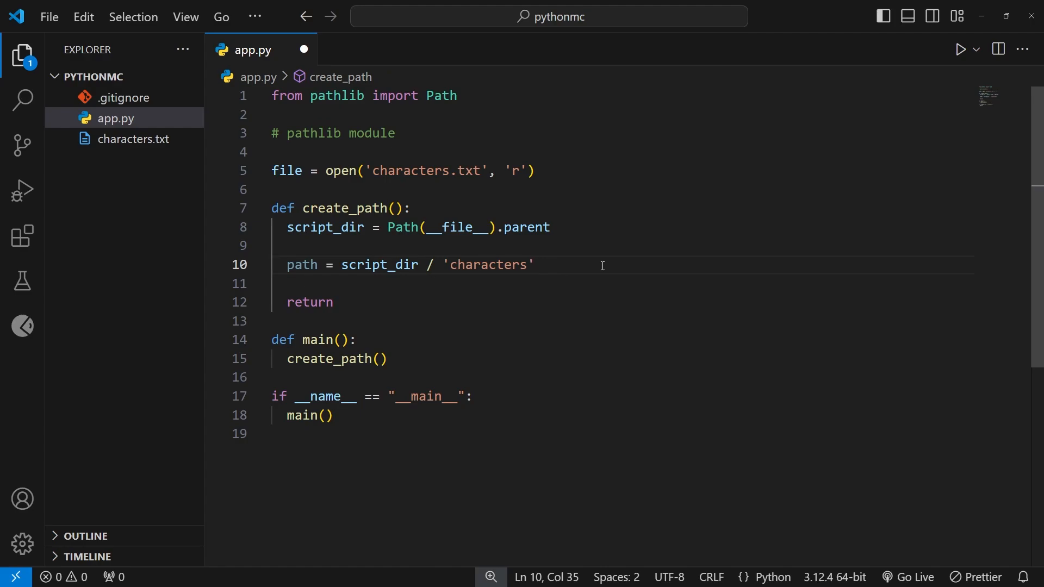
key("Enter")
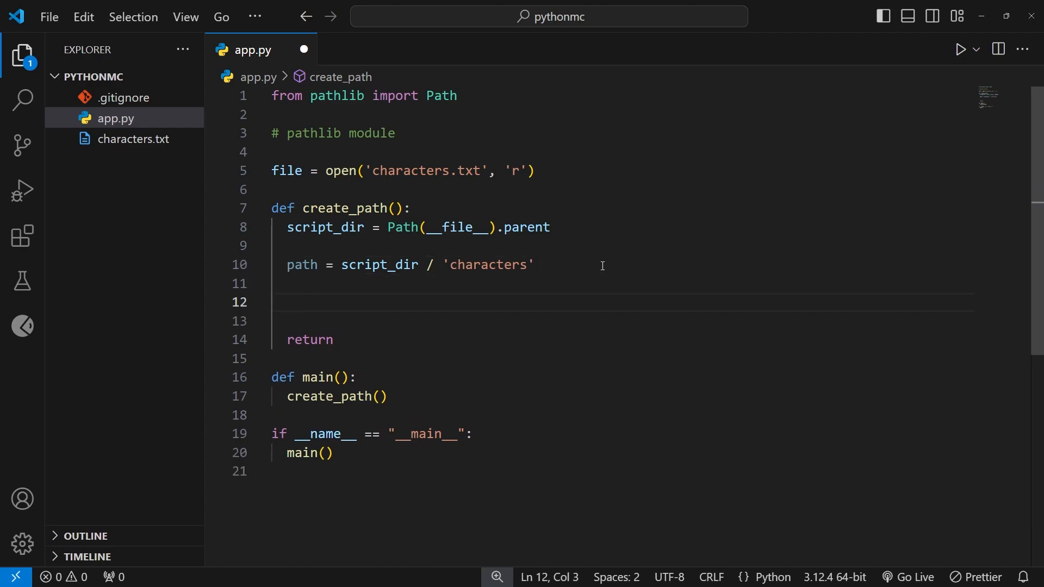
type("p")
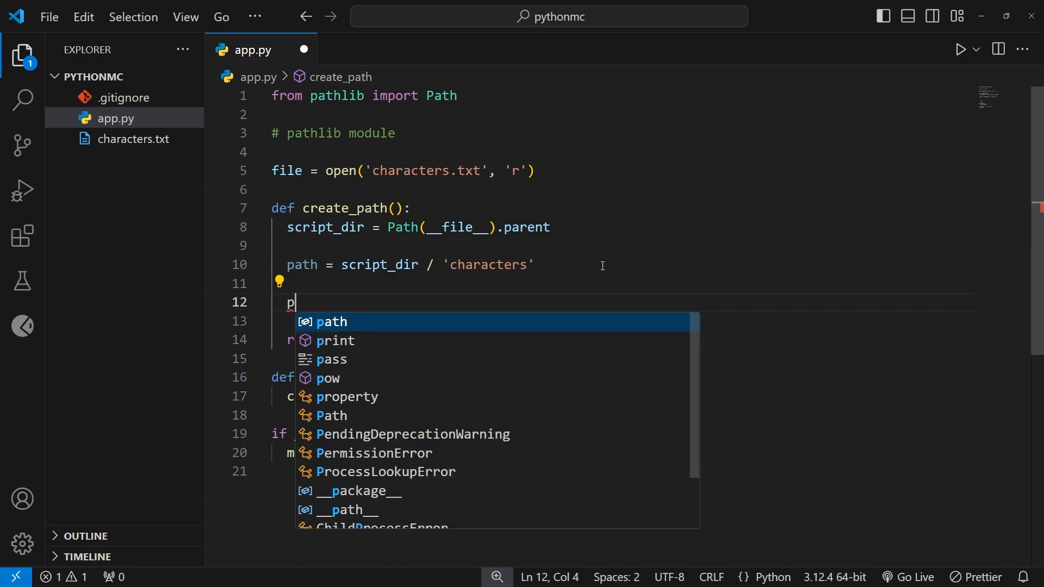
type("ath.")
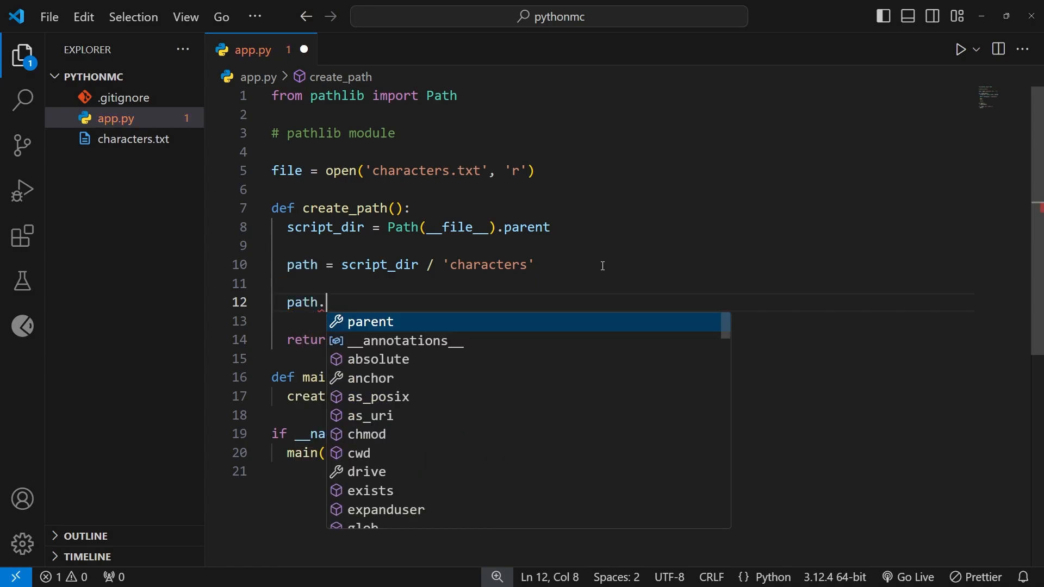
type("mk")
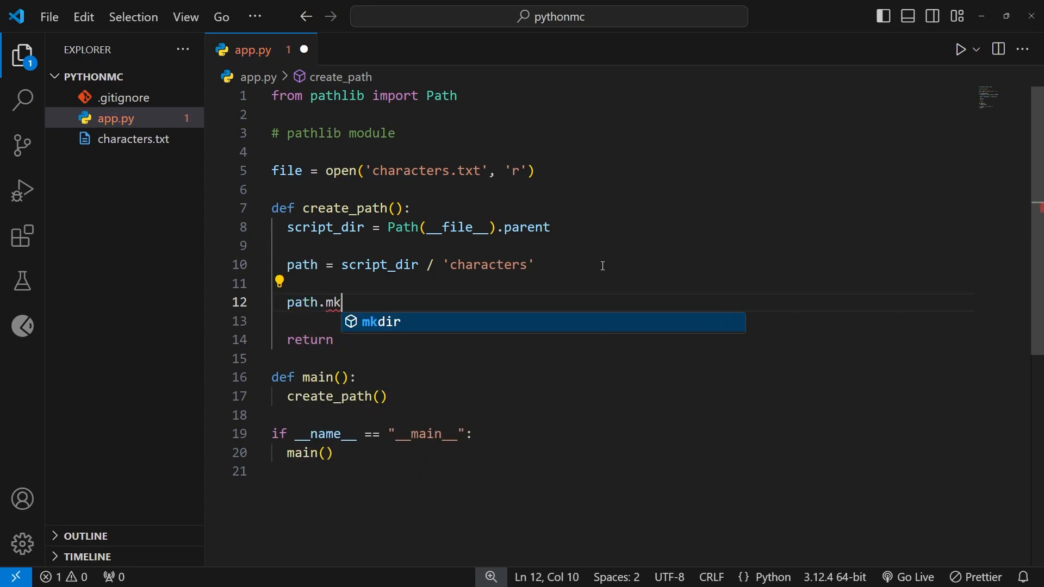
key("Tab")
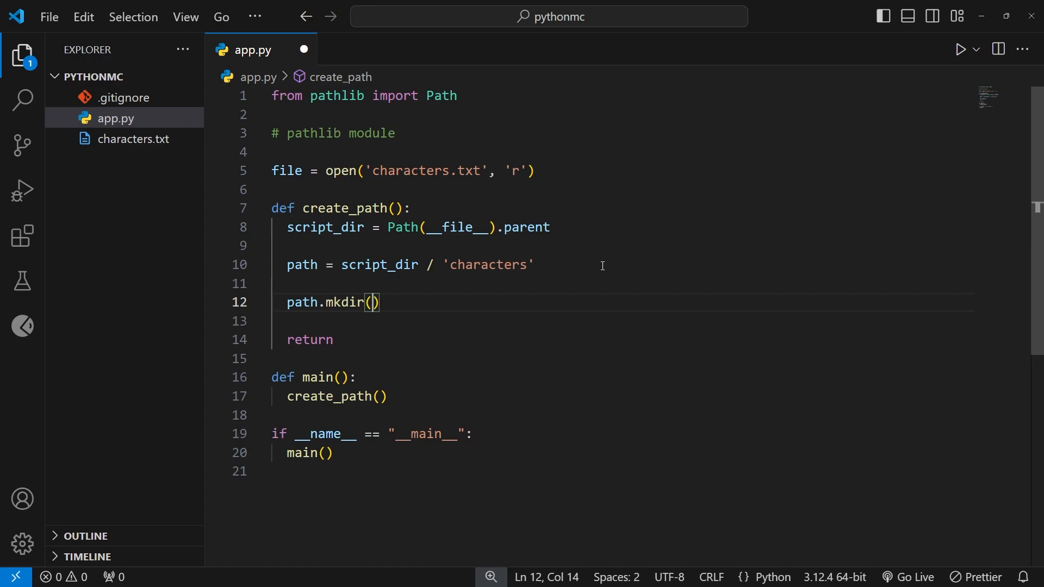
- Fill in the mkdir arguments parents=True and exist_ok=True
type("parents")
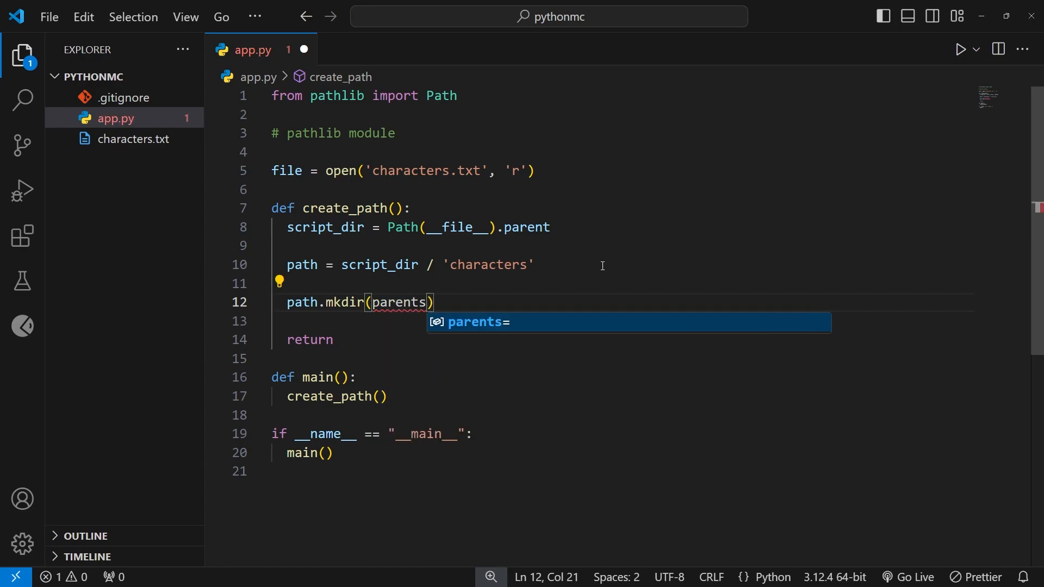
type("=Tru")
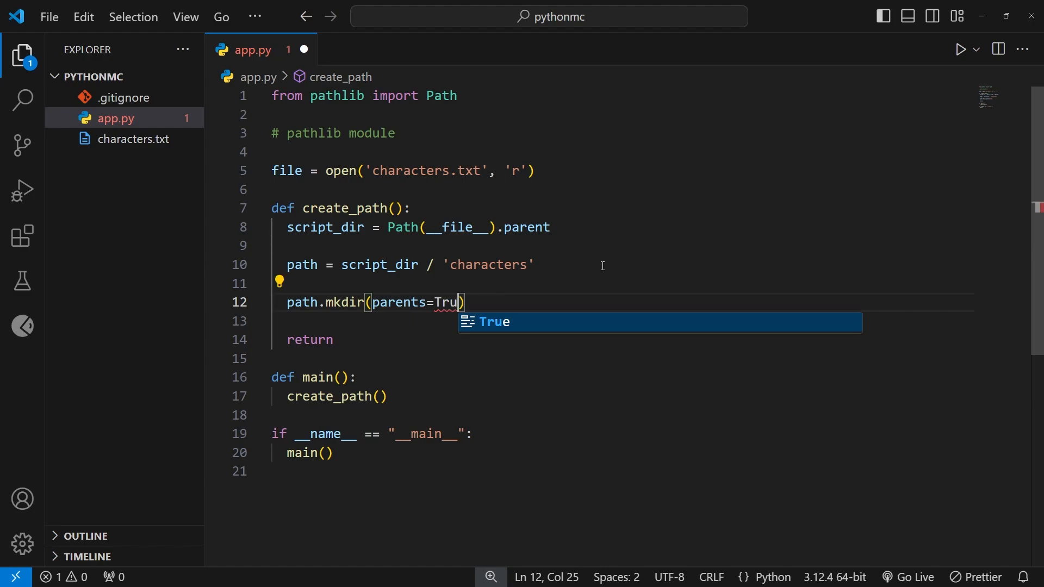
type("e")
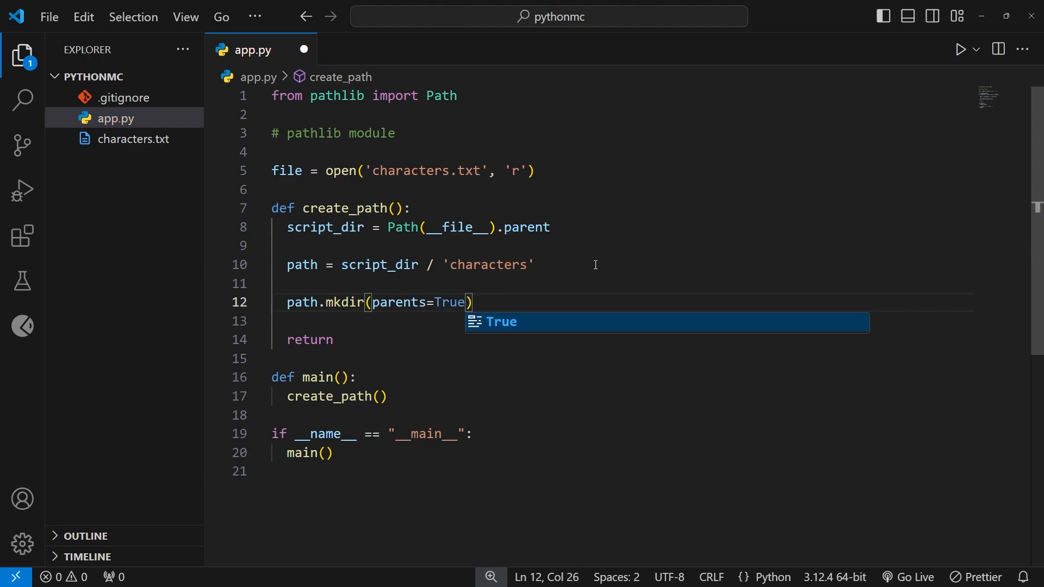
double_click(487, 264)
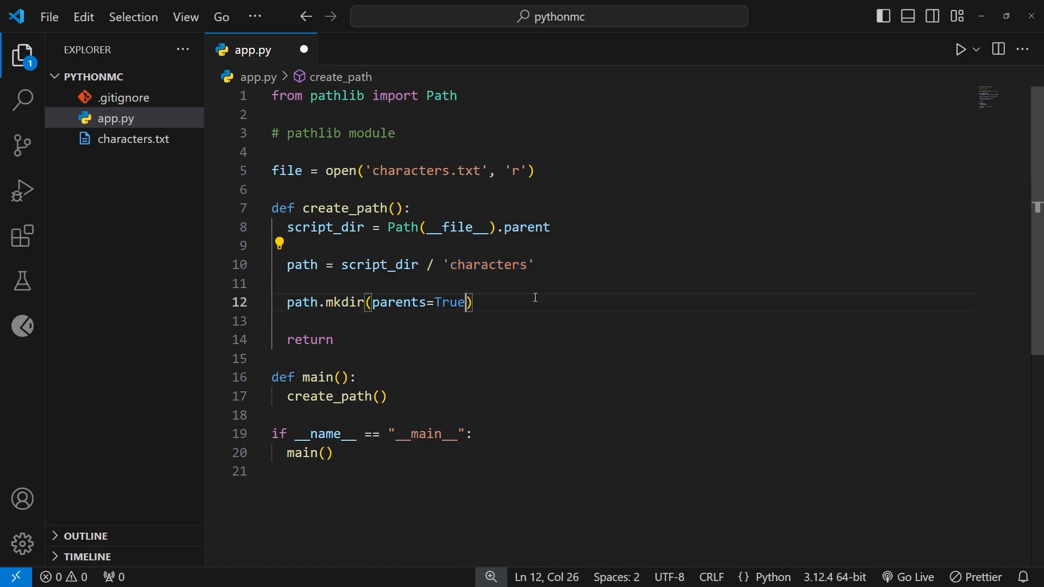
type(",")
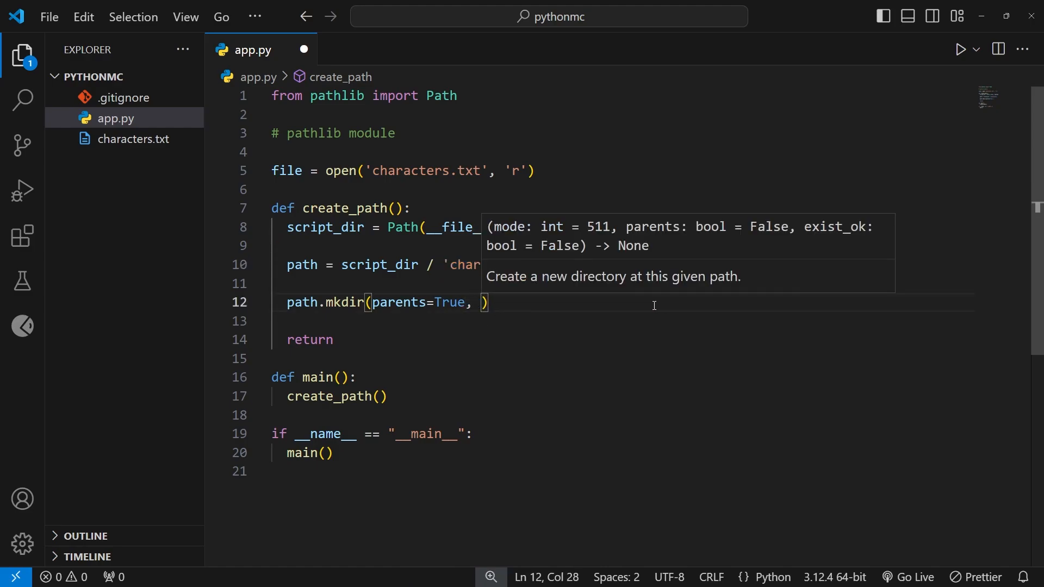
type("exist_ok=True")
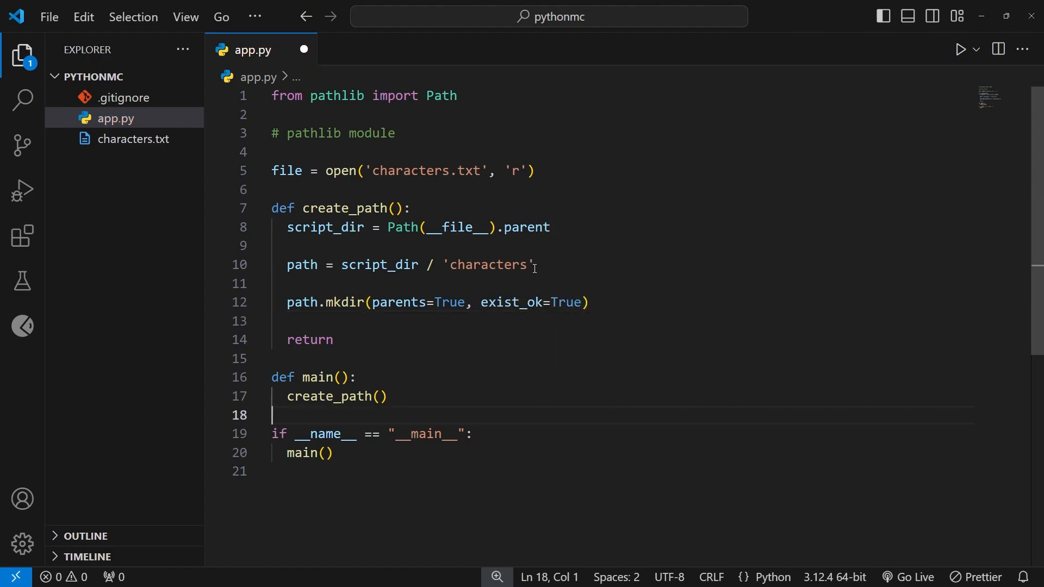
- Save app.py containing path.mkdir(parents=True, exist_ok=True)
double_click(488, 264)
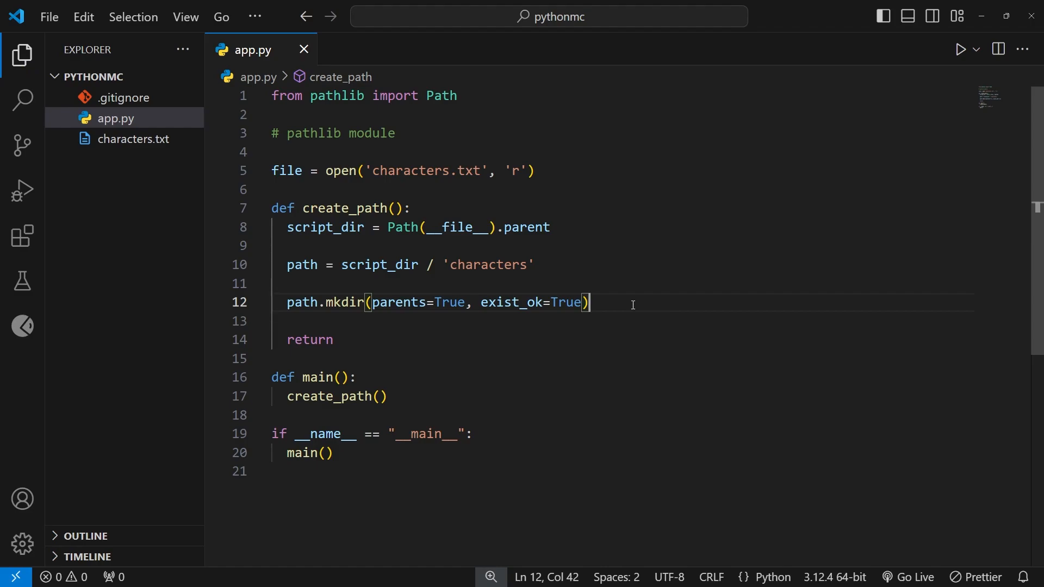
mouse_move(851, 184)
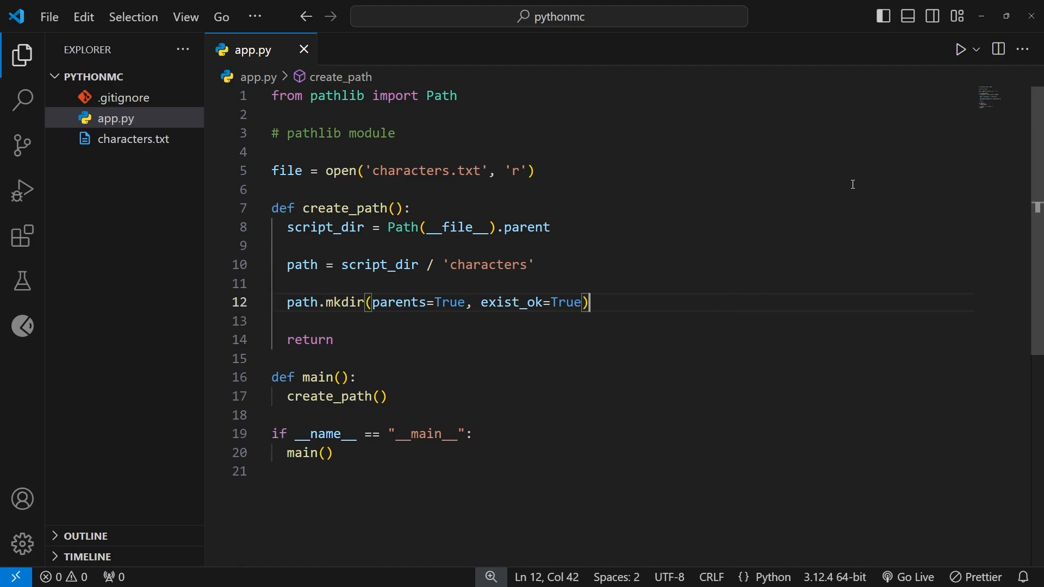
- Run app.py, refresh Explorer to reveal the new characters folder, select it, and hide the terminal
left_click(960, 49)
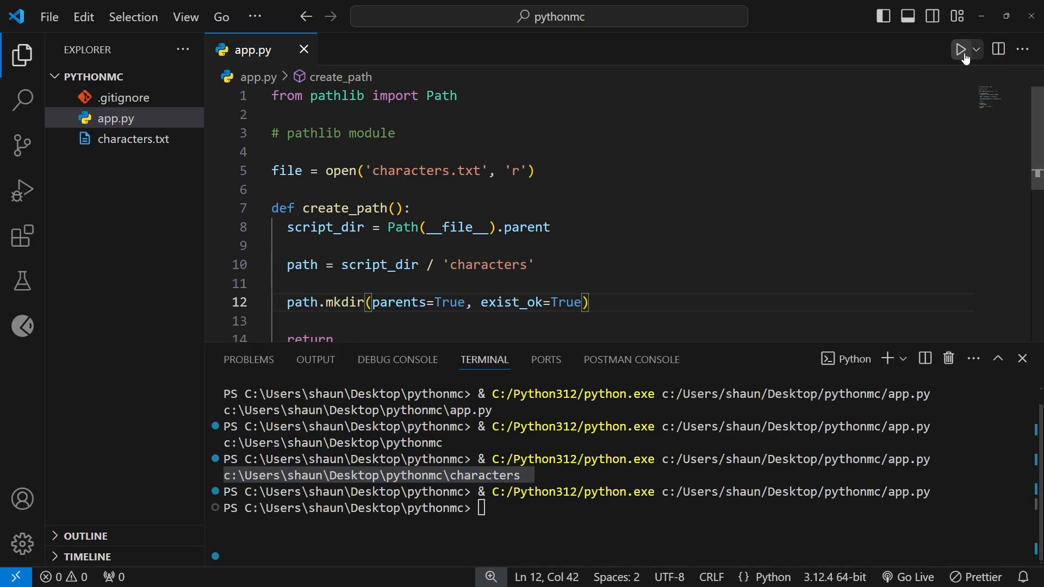
left_click(960, 48)
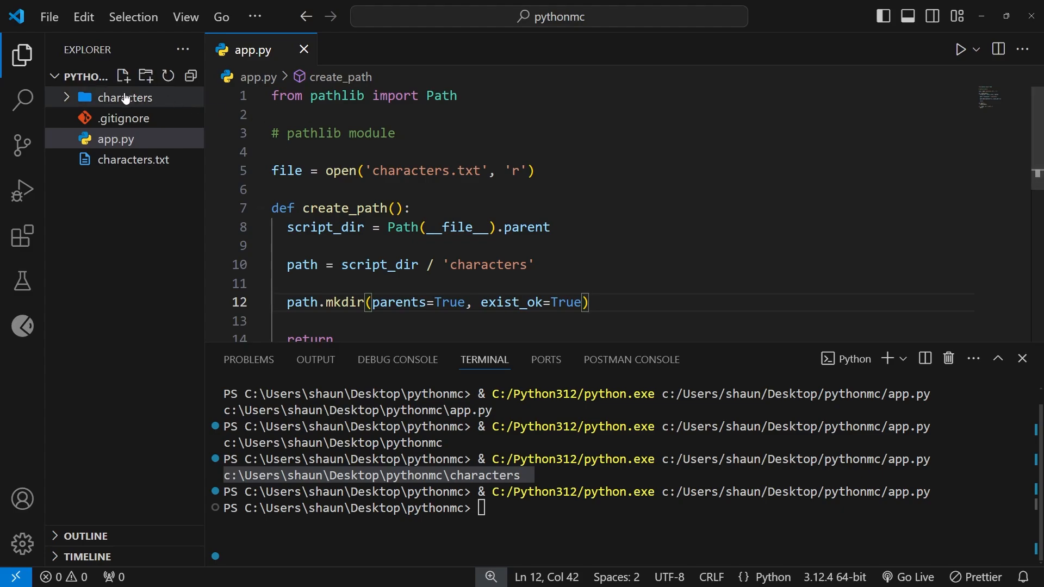
left_click(125, 98)
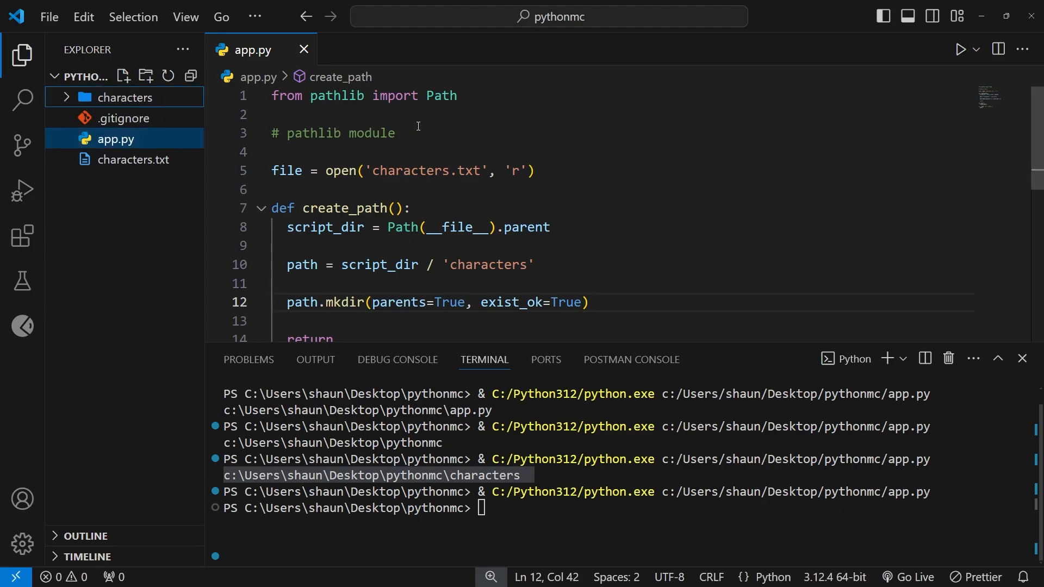
left_click(1022, 358)
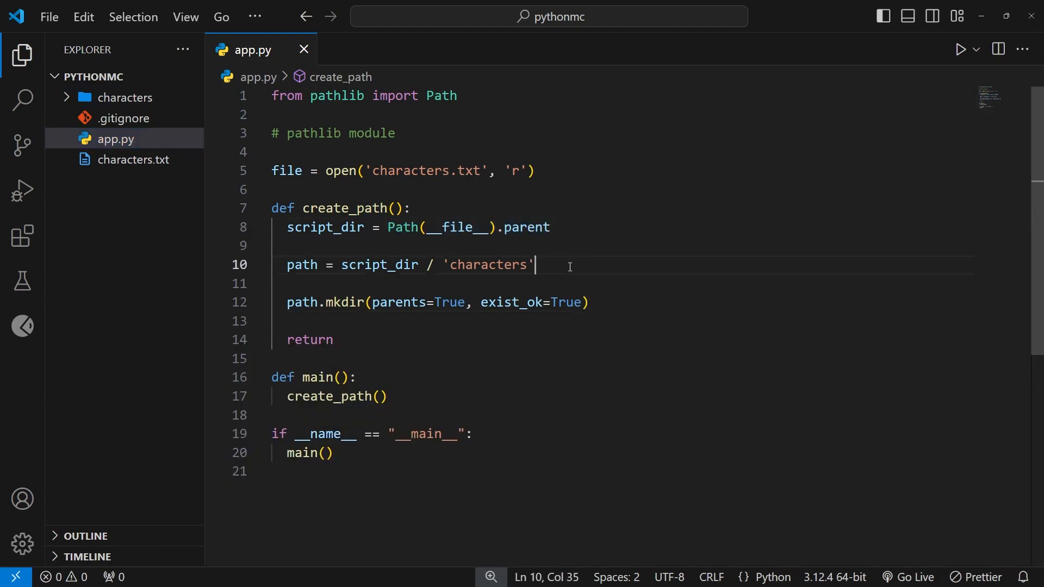
mouse_move(124, 97)
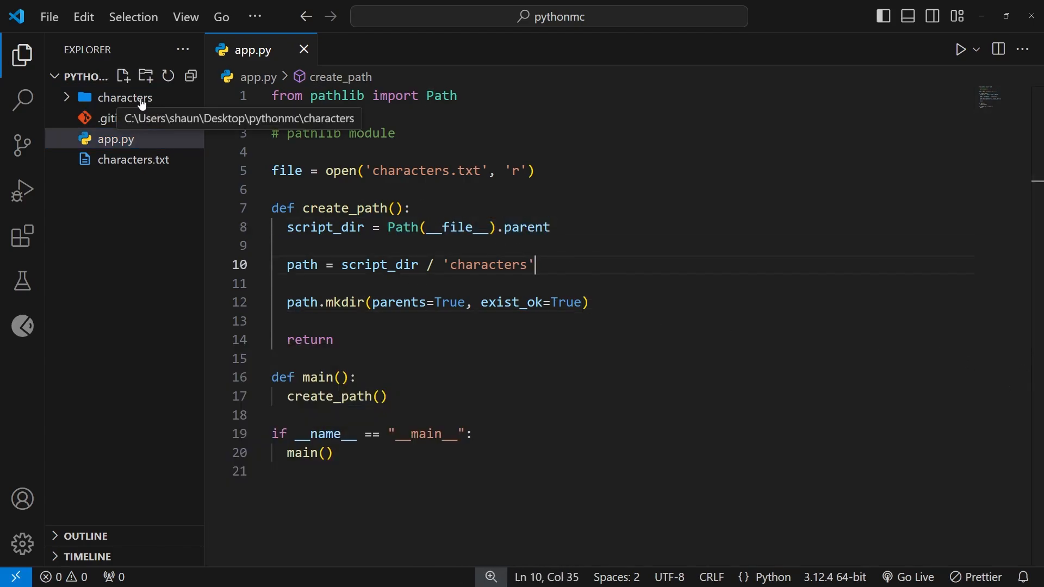